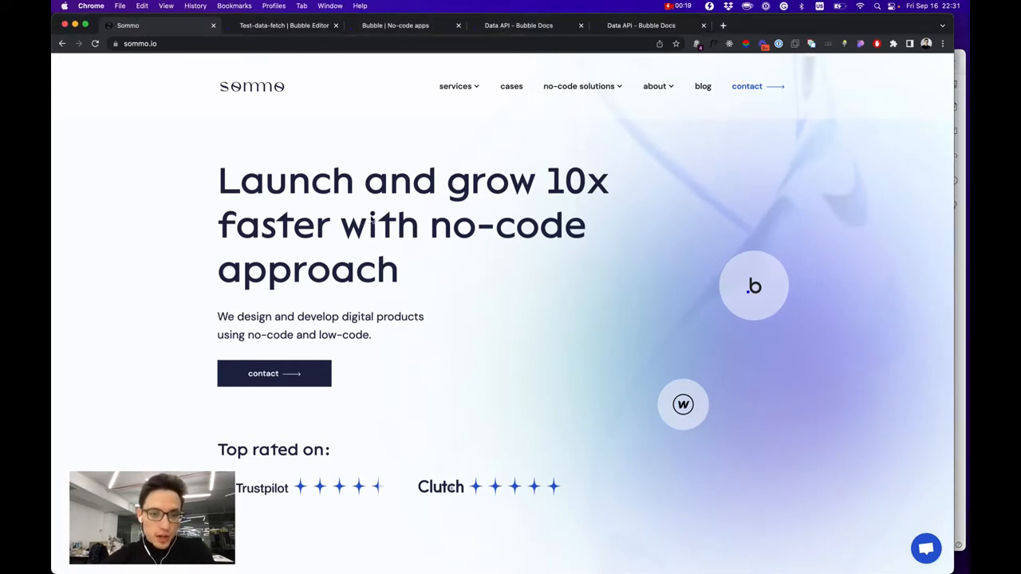
Log out of the running test app preview and return to the Bubble editor tab
left_click(284, 25)
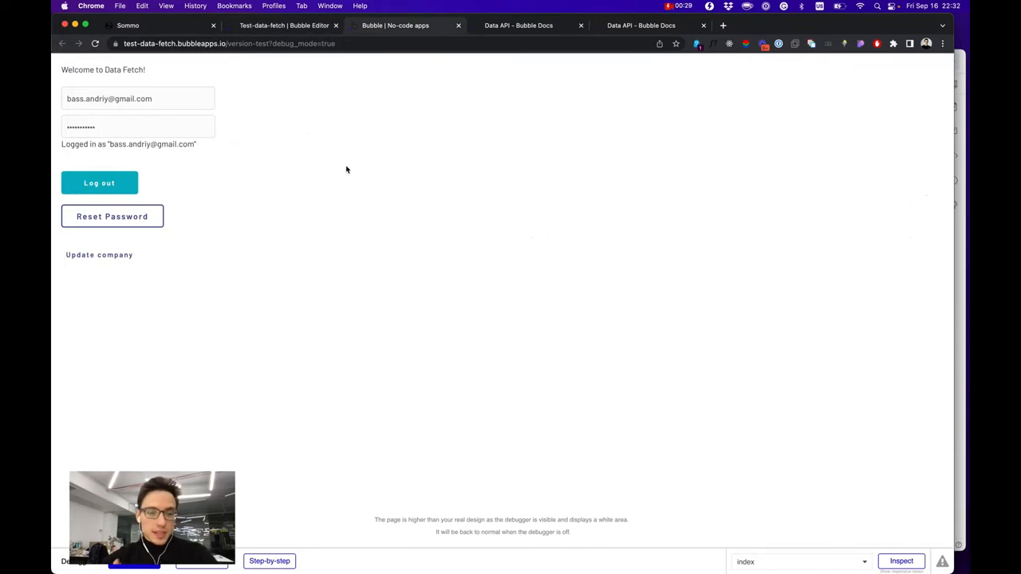
left_click(99, 183)
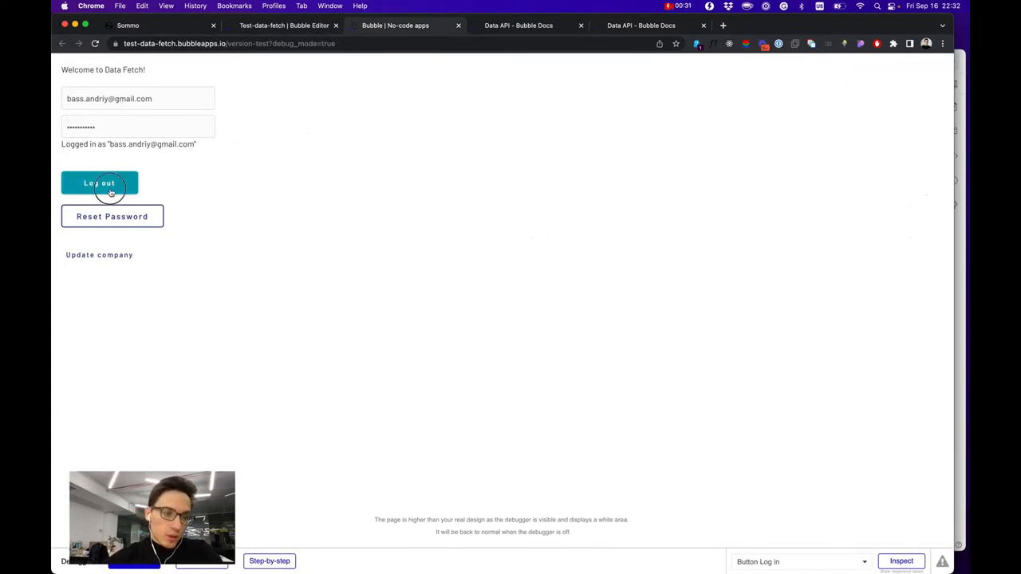
left_click(99, 183)
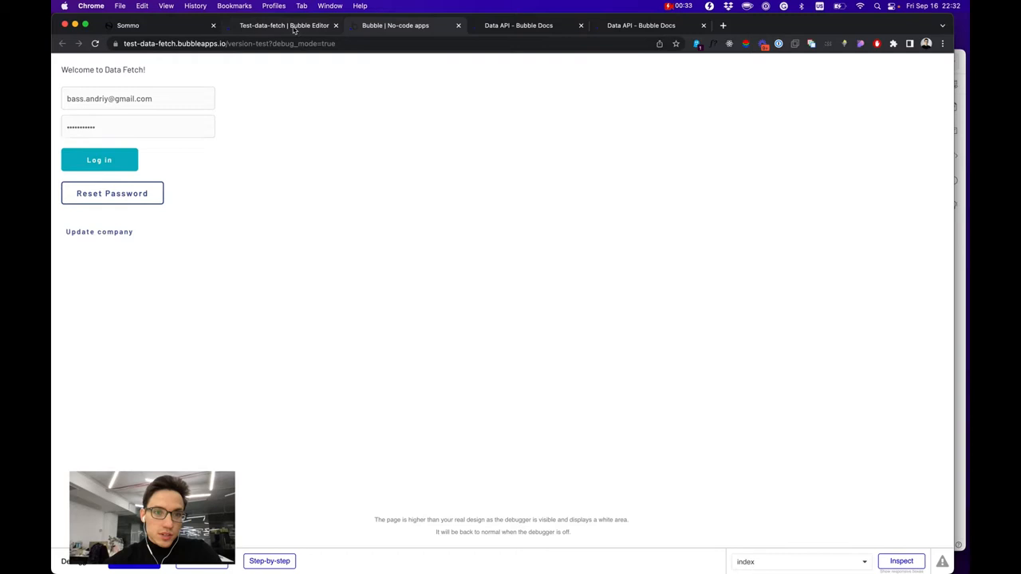
mouse_move(284, 25)
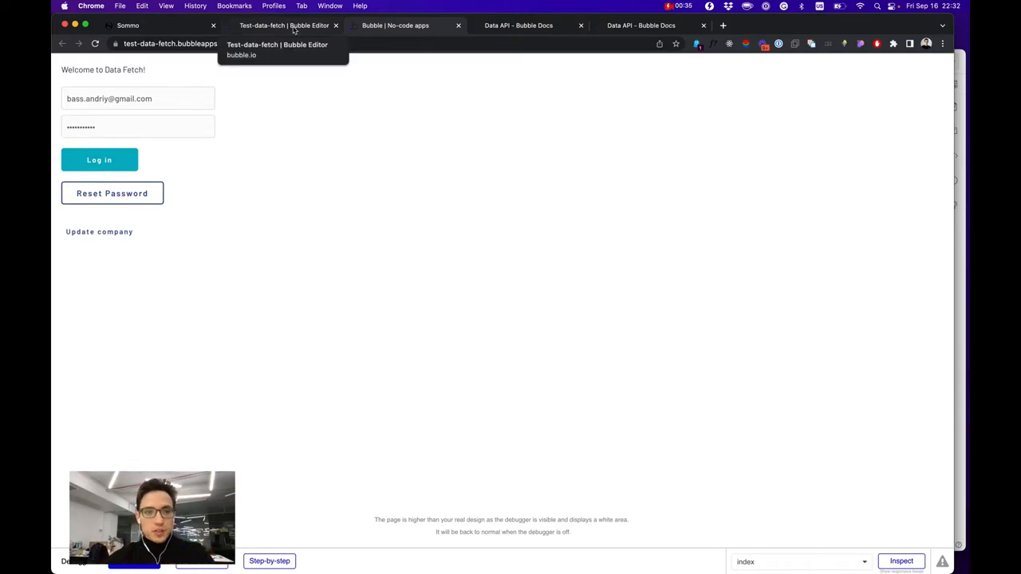
left_click(283, 25)
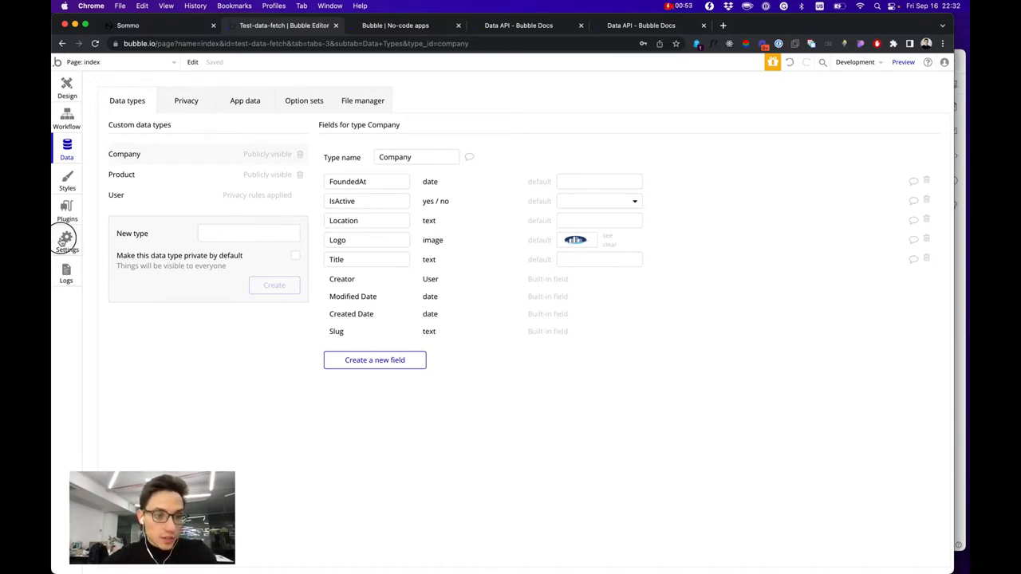
View the API settings with Data API enabled for Company, Product and User
left_click(67, 244)
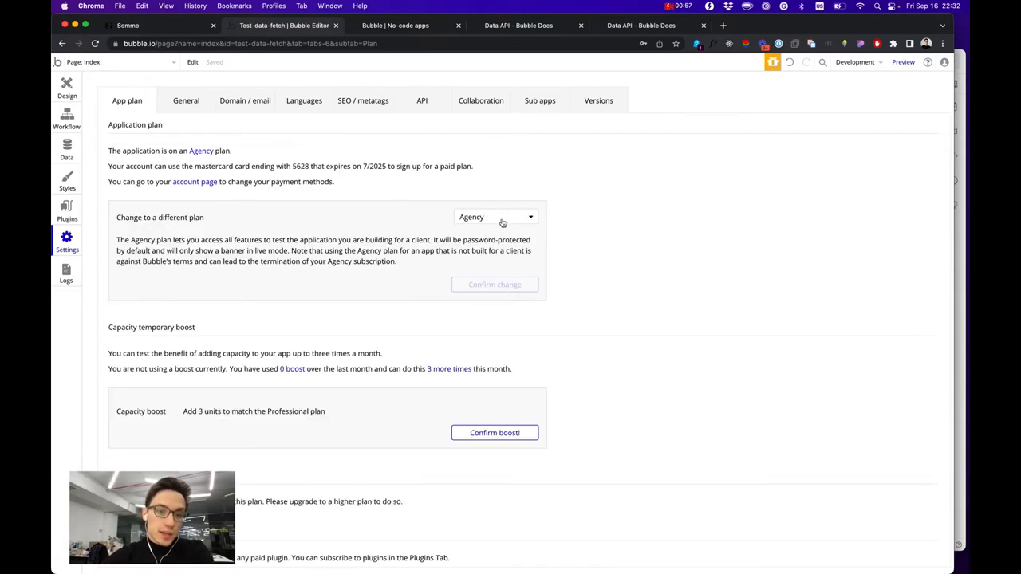
mouse_move(515, 223)
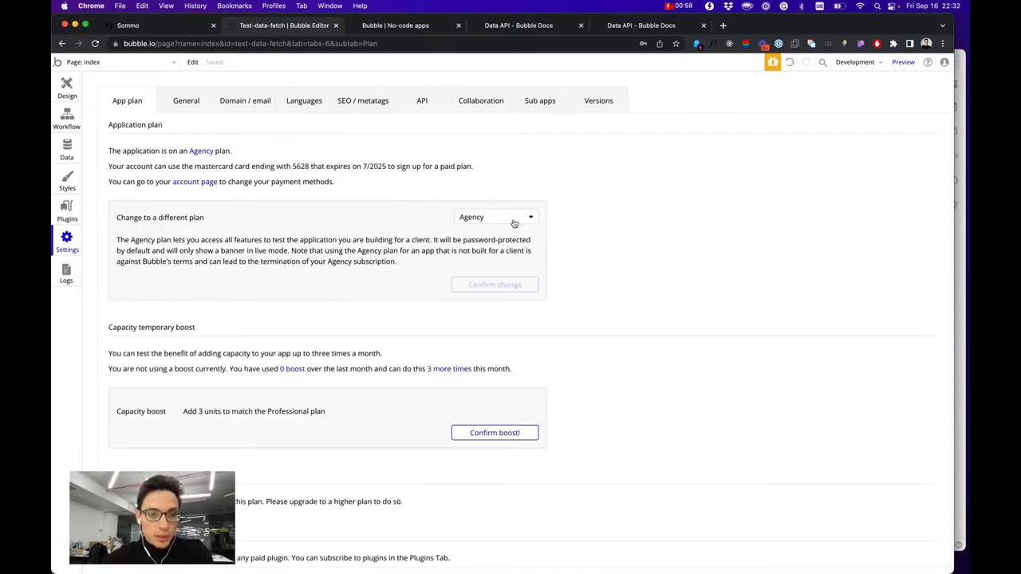
left_click(494, 217)
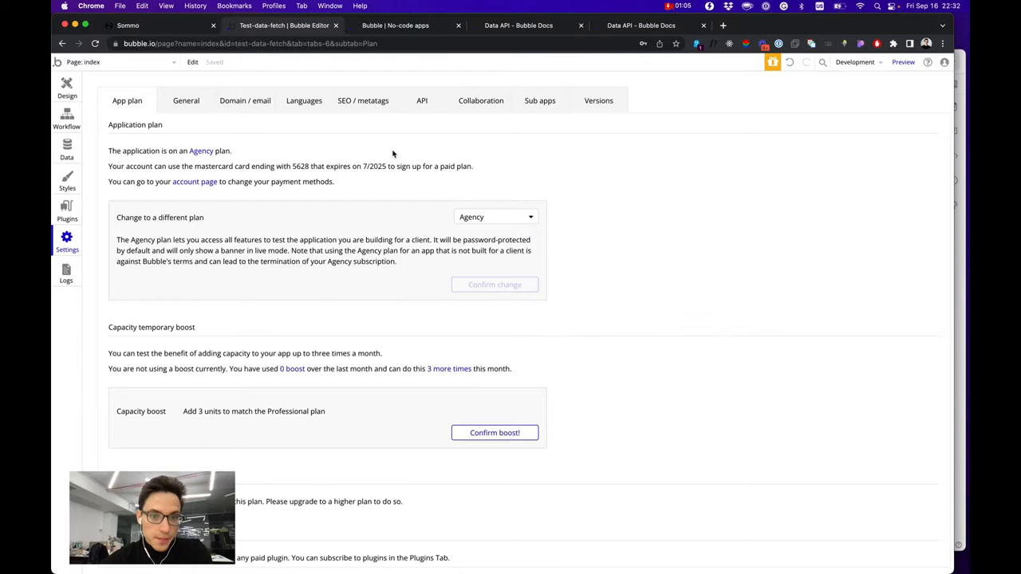
left_click(421, 100)
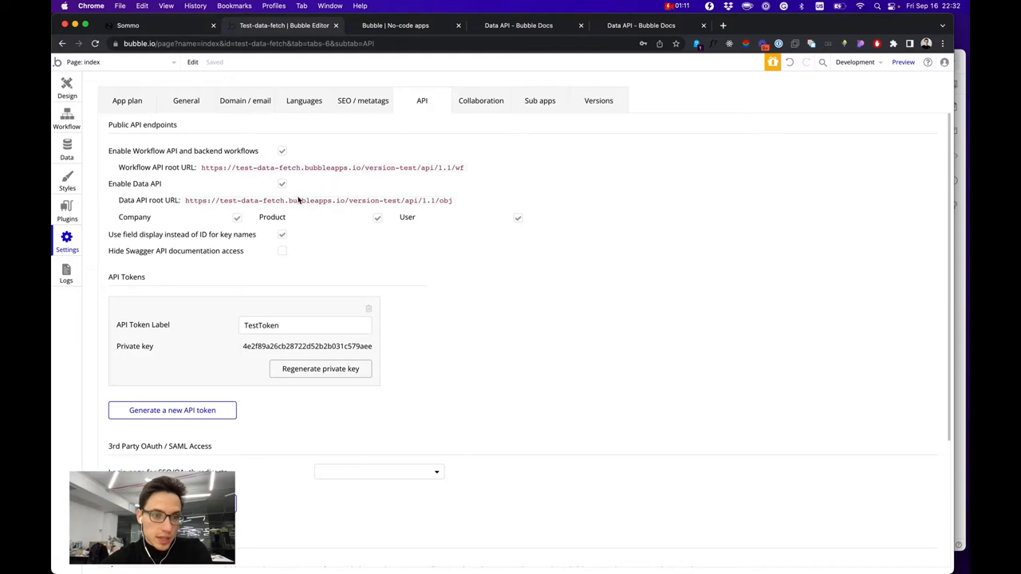
mouse_move(242, 141)
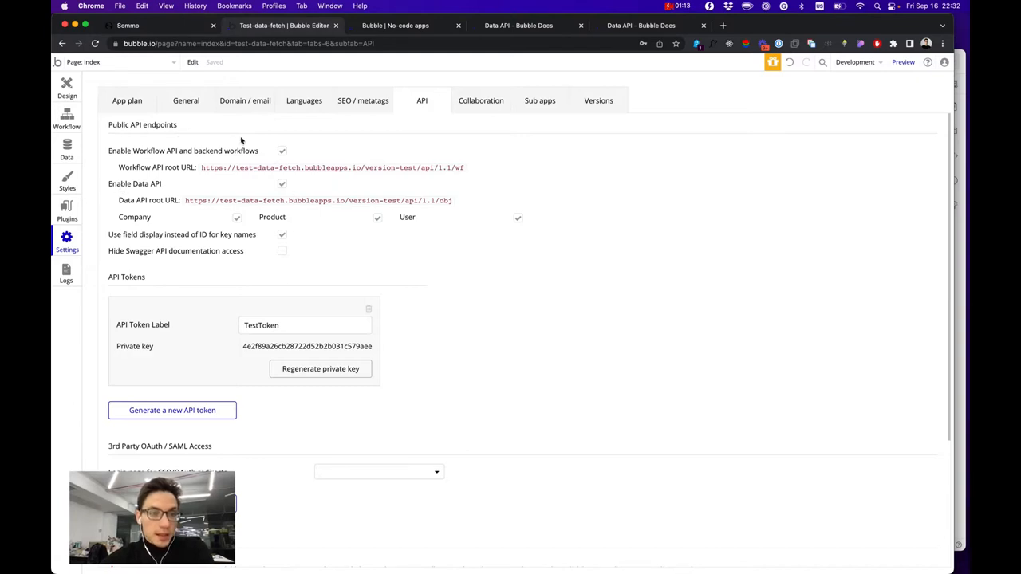
Browse data types, checking User, then Company's FoundedAt, IsActive, Location, Logo and Title fields
left_click(67, 151)
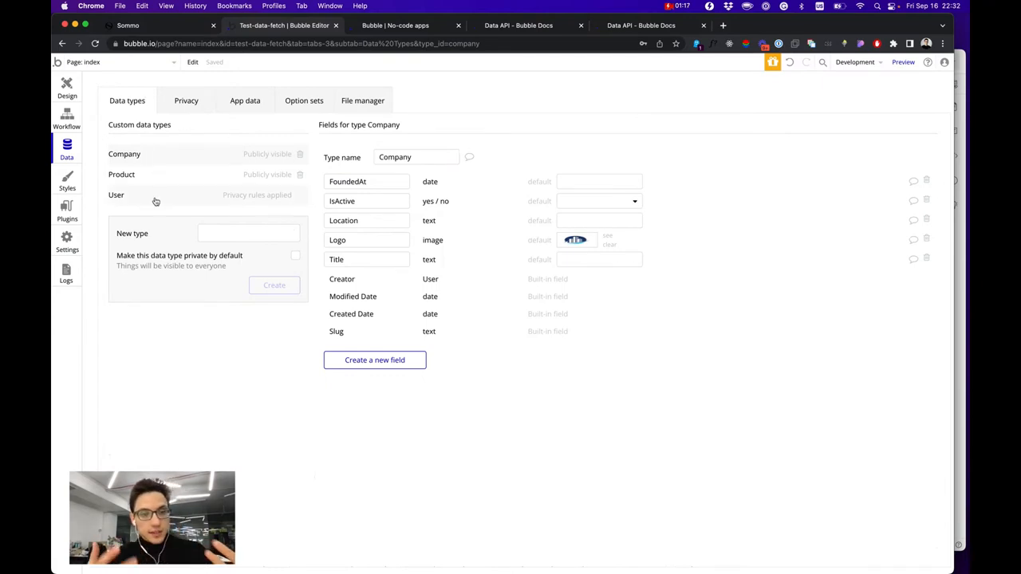
left_click(116, 195)
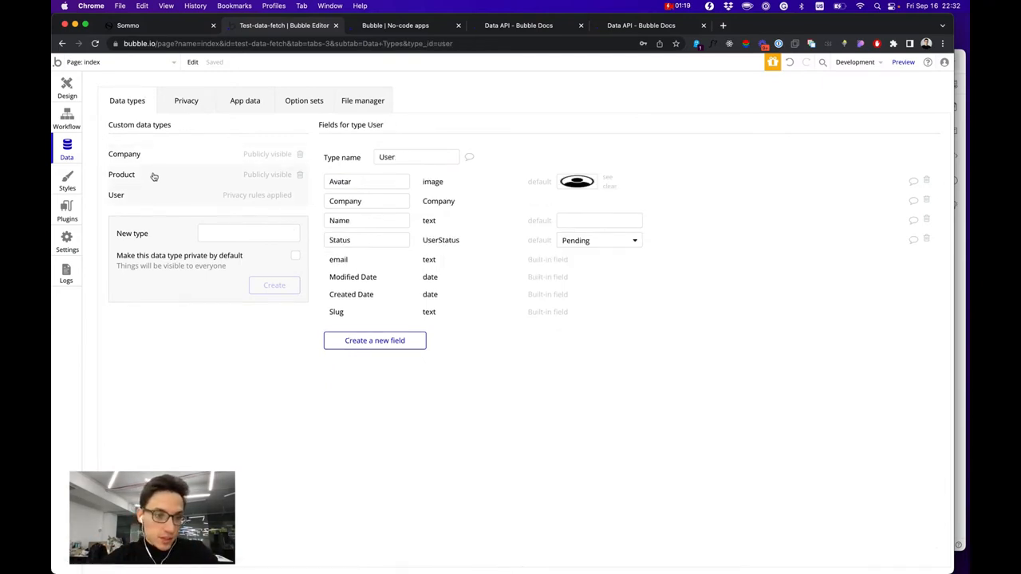
left_click(124, 154)
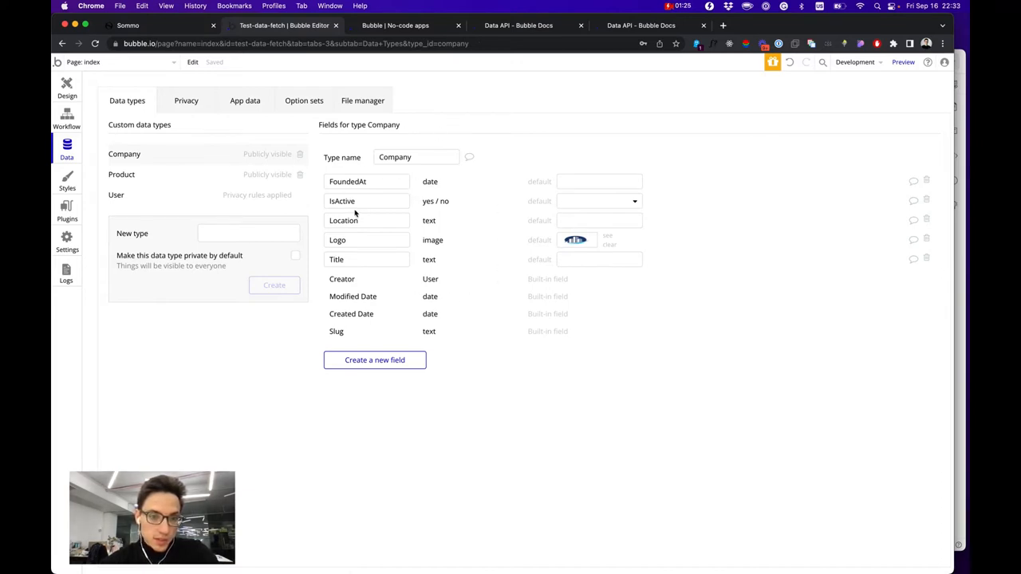
mouse_move(473, 354)
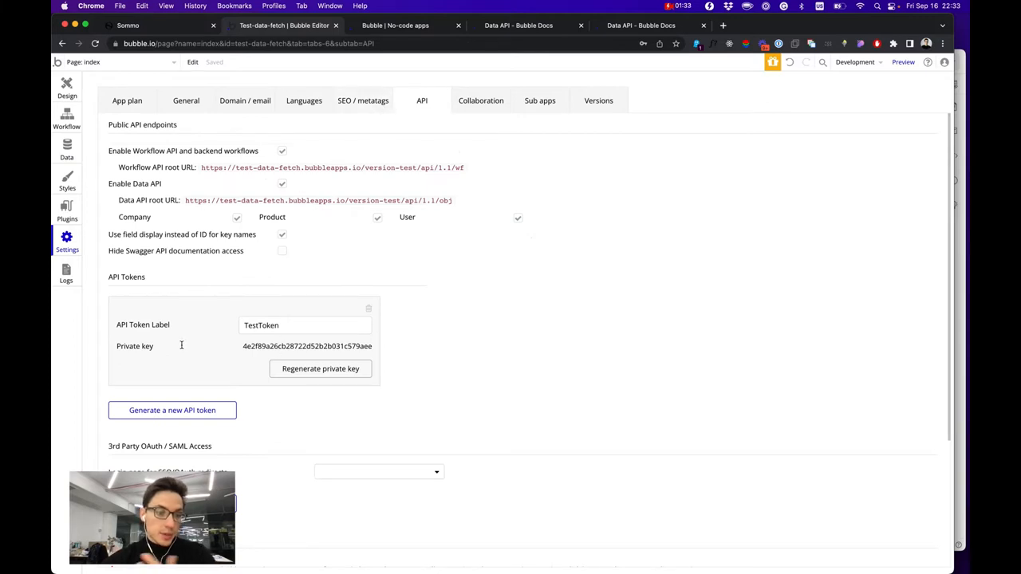
mouse_move(242, 402)
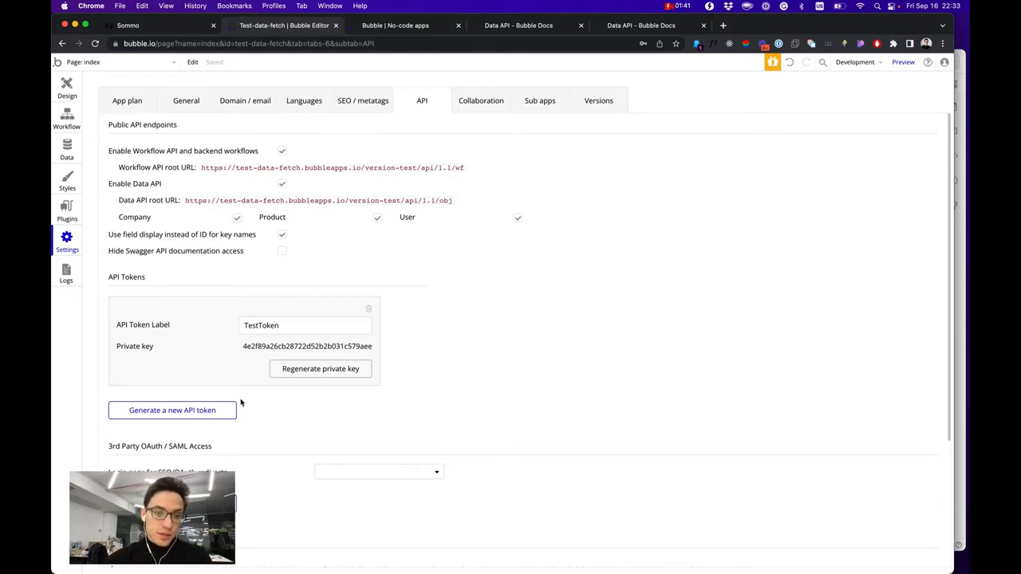
Review the TestToken private key in API settings and open the Data API documentation
left_click(307, 346)
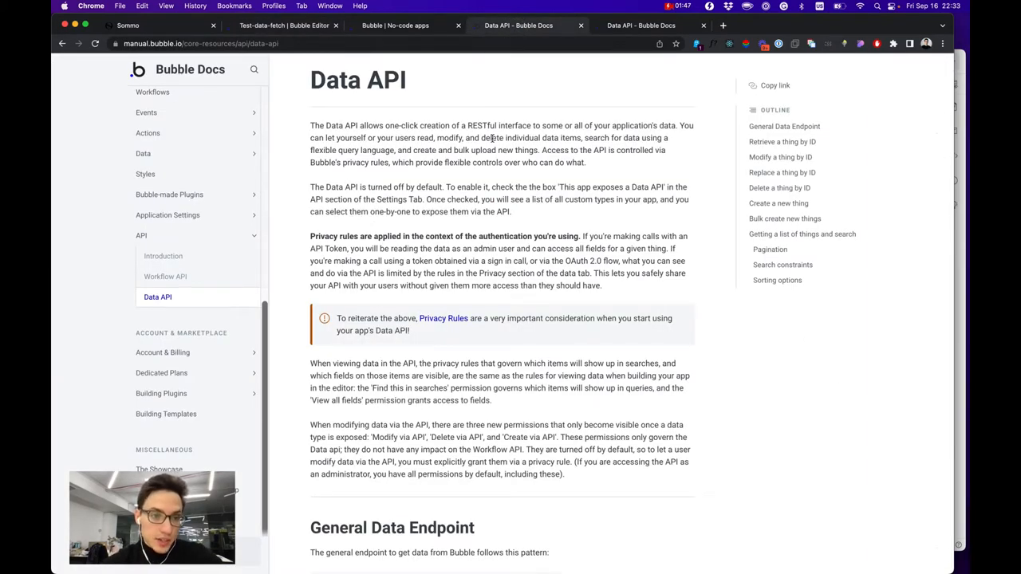
Scroll through the Data API docs down to the Replace a thing by ID section
scroll("down", 3)
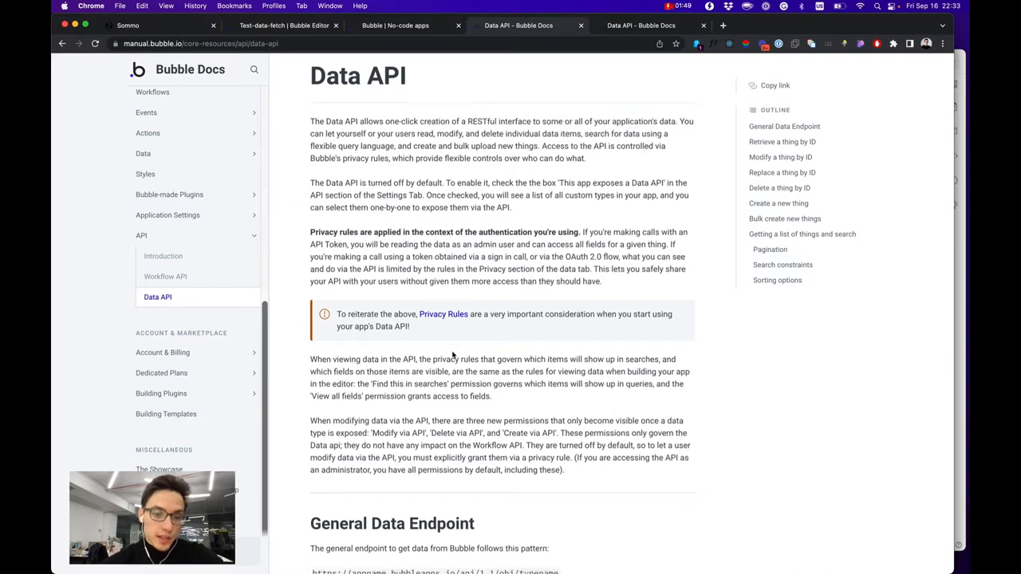
scroll("down", 3)
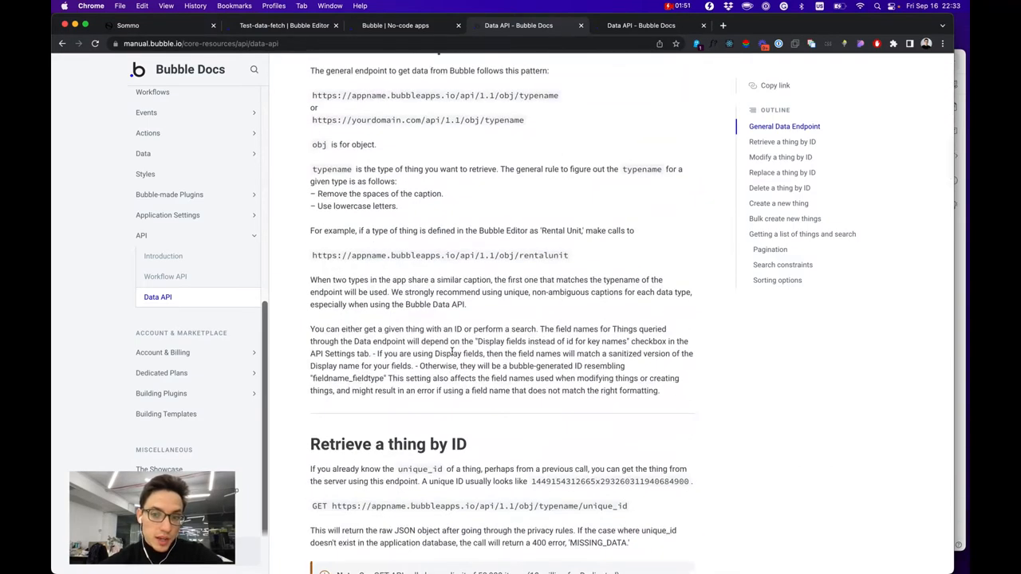
scroll("down", 3)
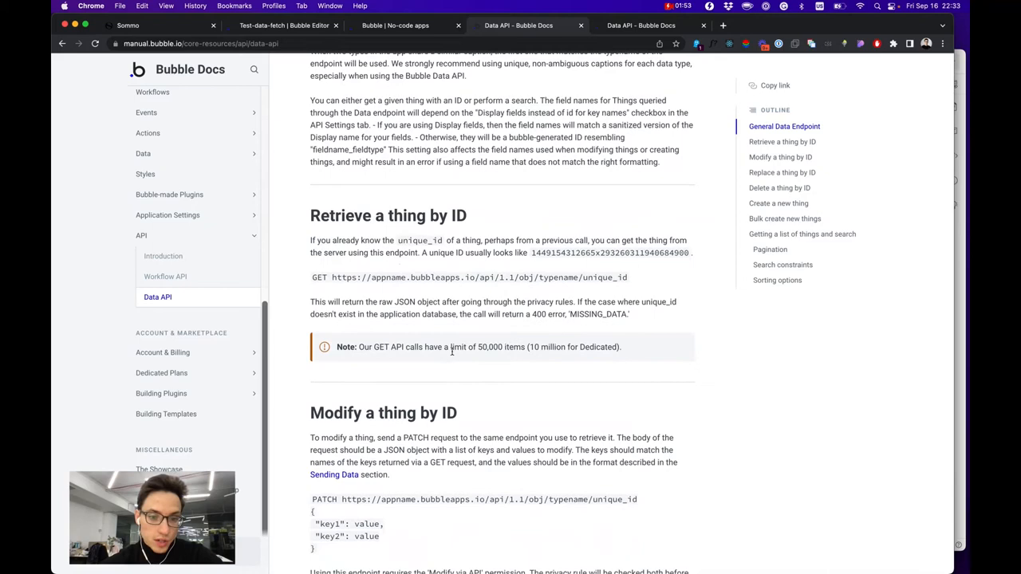
scroll("down", 3)
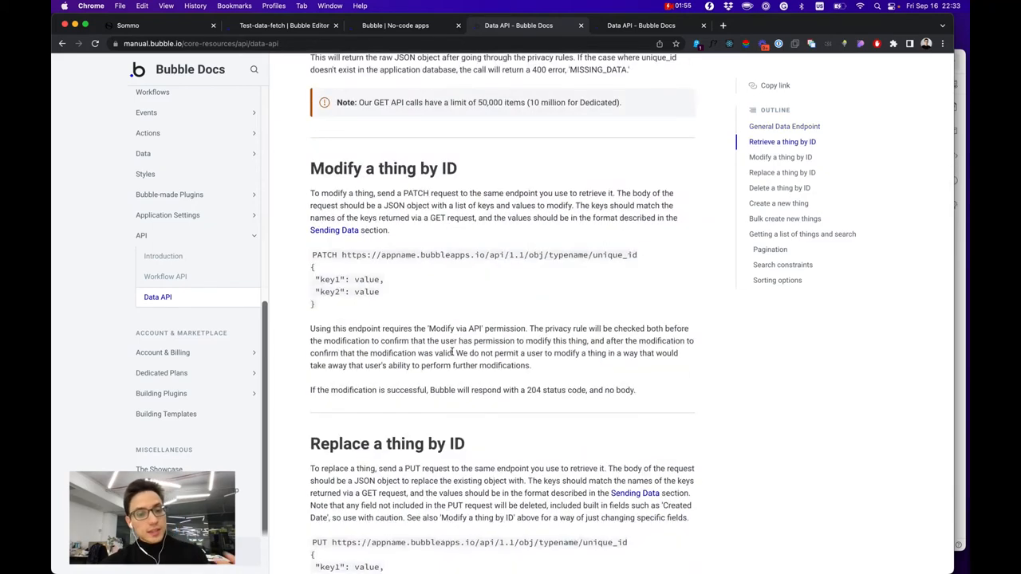
scroll("down", 3)
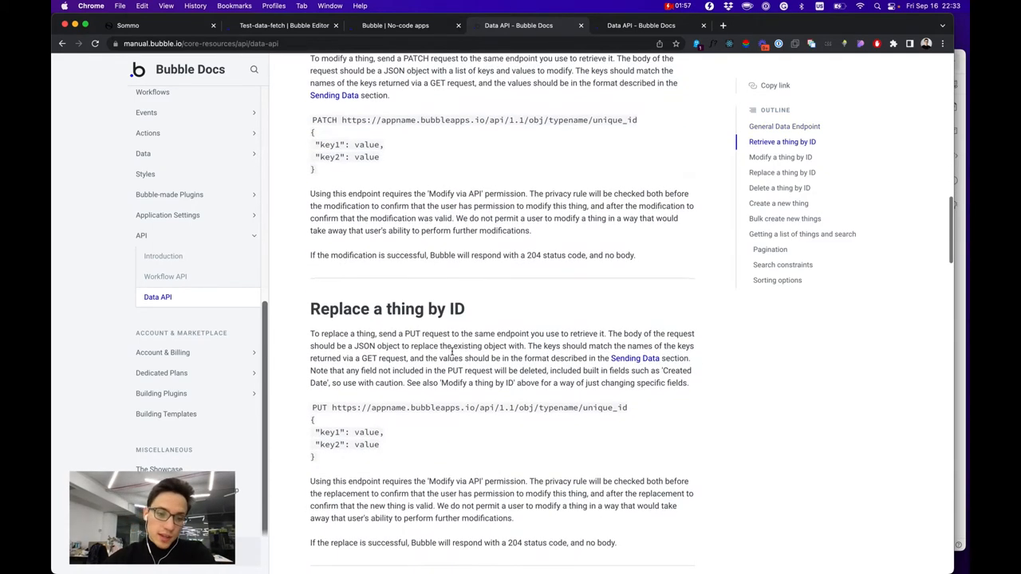
scroll("down", 3)
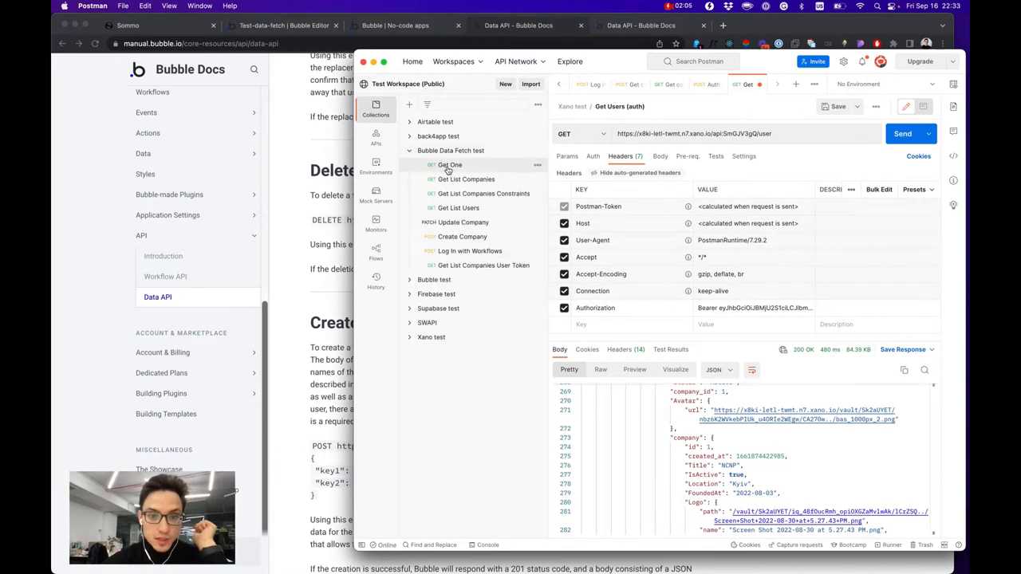
Send Get List Companies with the app's private key as Bearer token and review the results
left_click(467, 179)
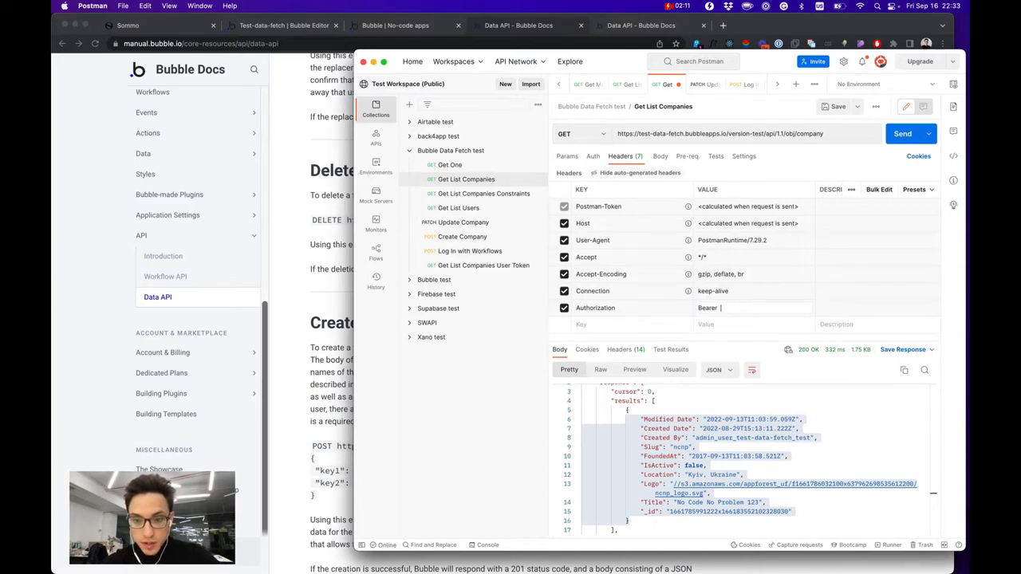
left_click(902, 133)
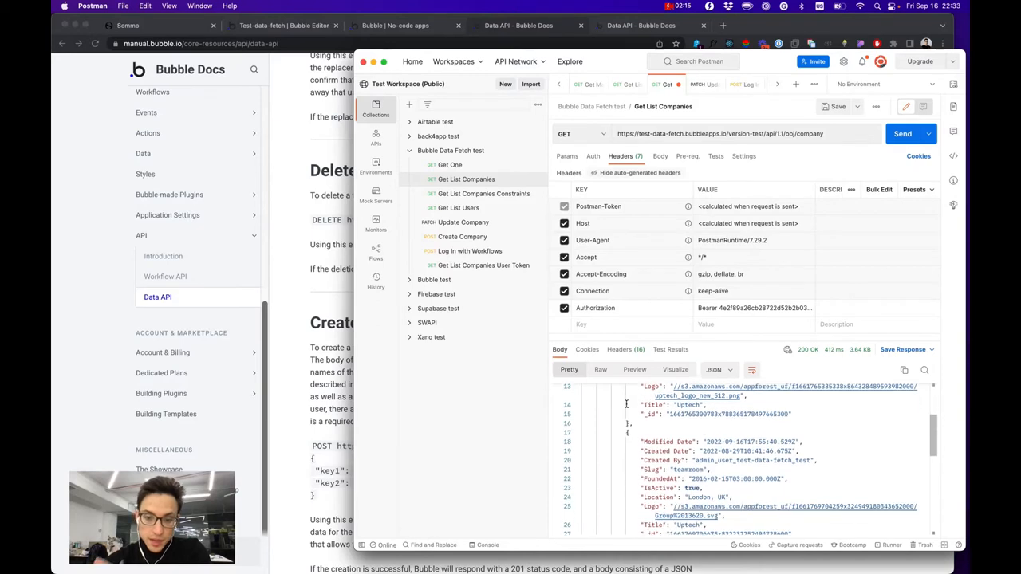
scroll("down", 3)
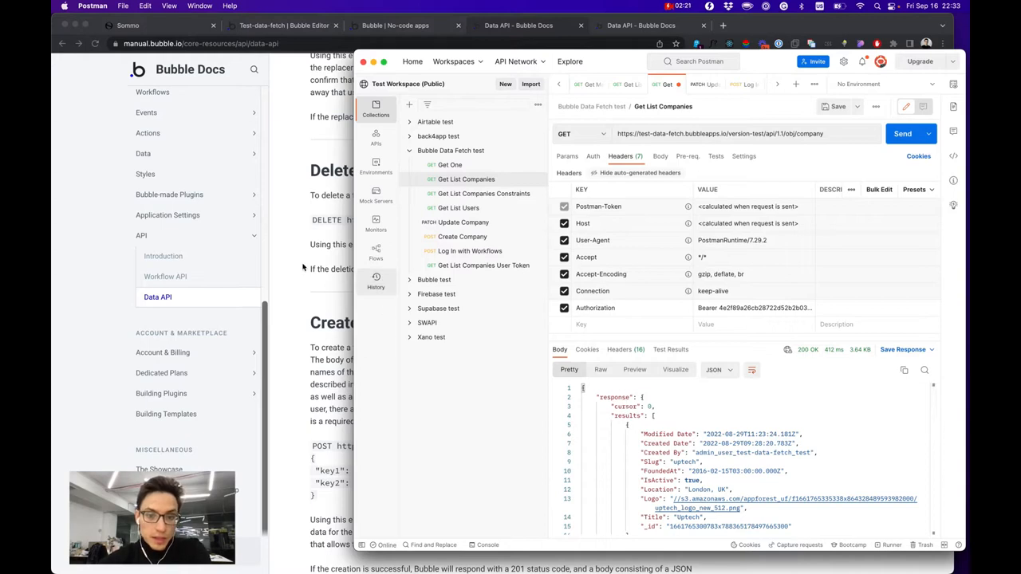
mouse_move(297, 254)
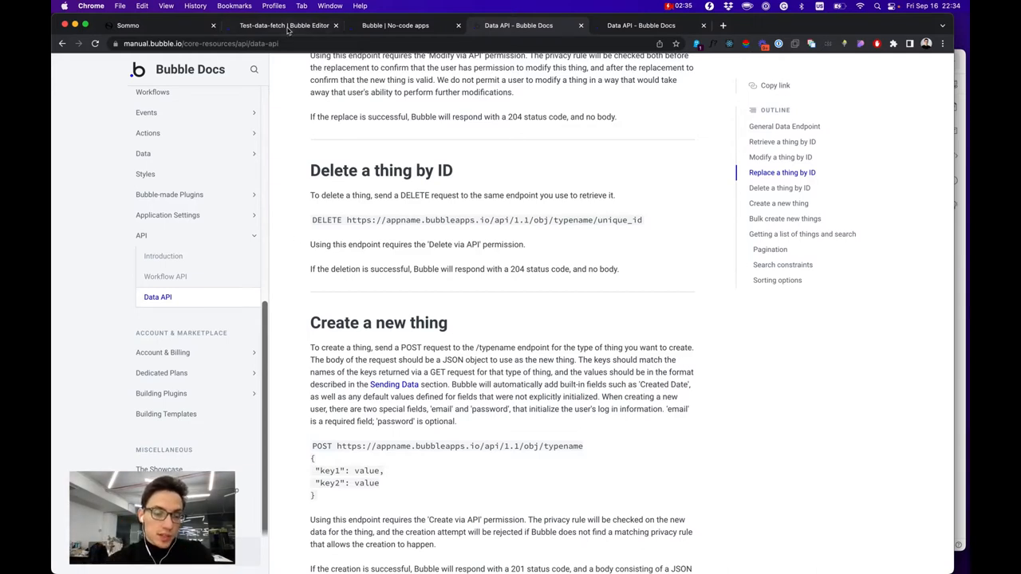
Read the Authentication section of the API Introduction docs, then return to the Bubble editor
left_click(283, 24)
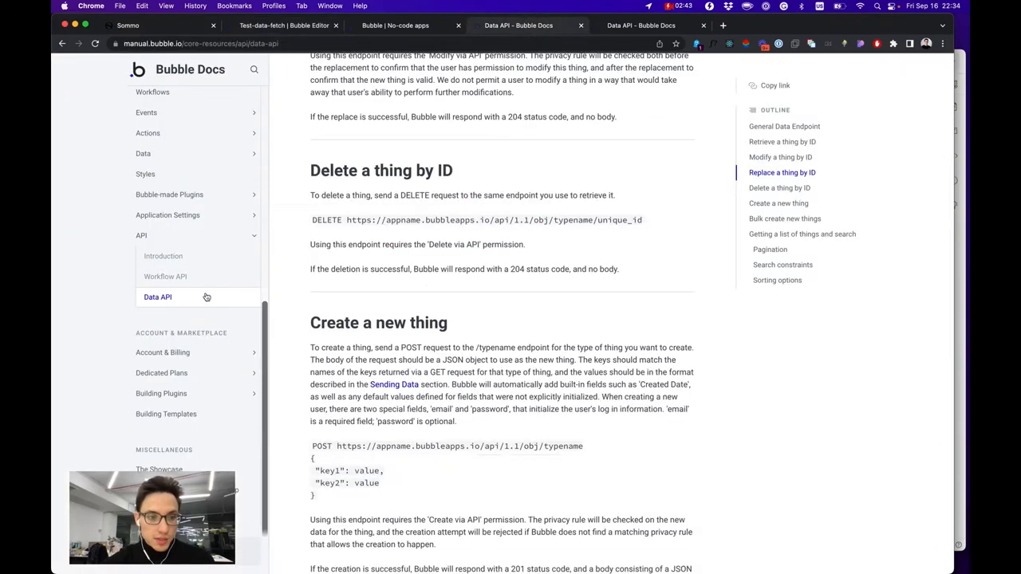
left_click(163, 256)
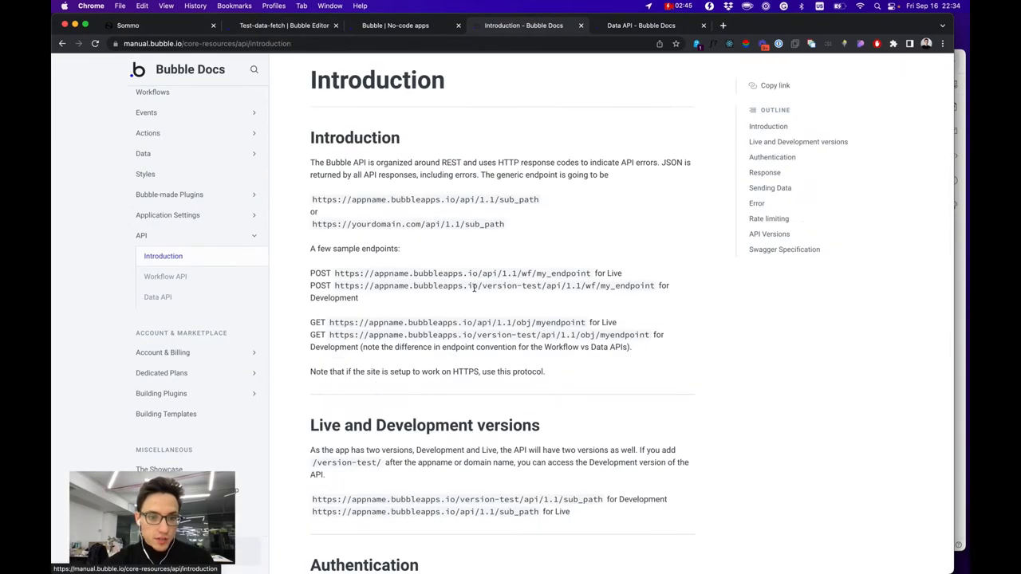
scroll("down", 3)
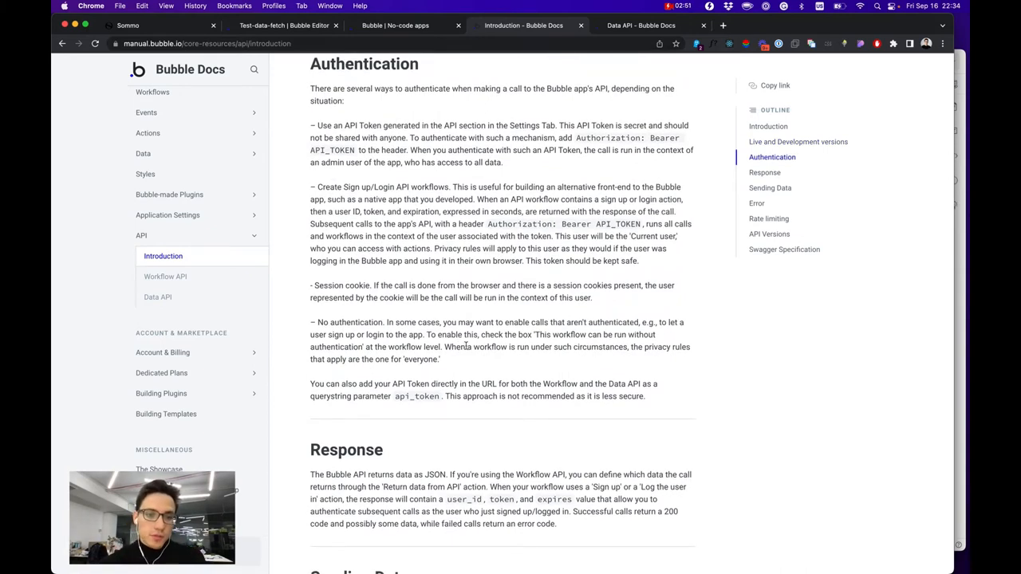
left_click(284, 25)
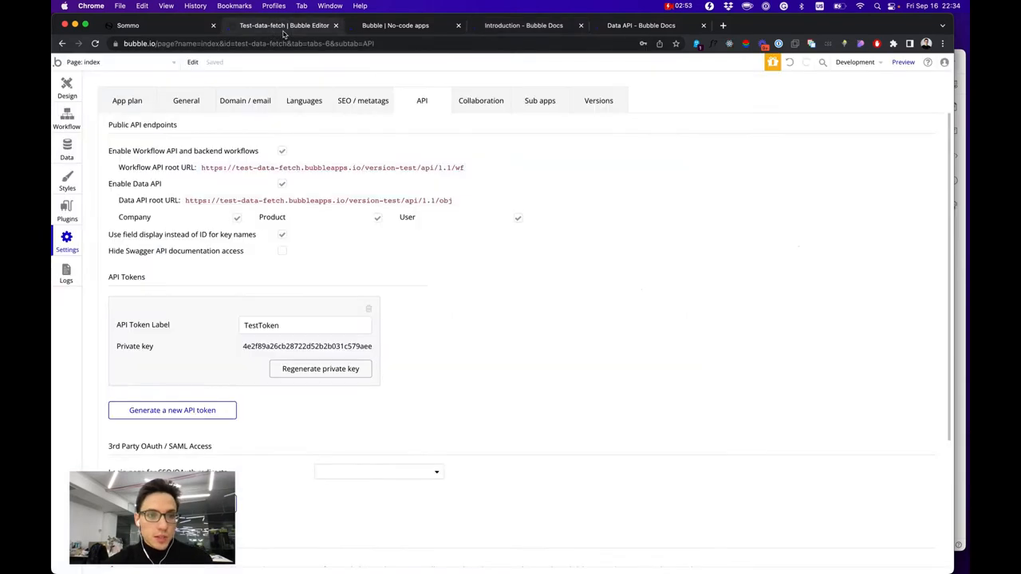
left_click(111, 62)
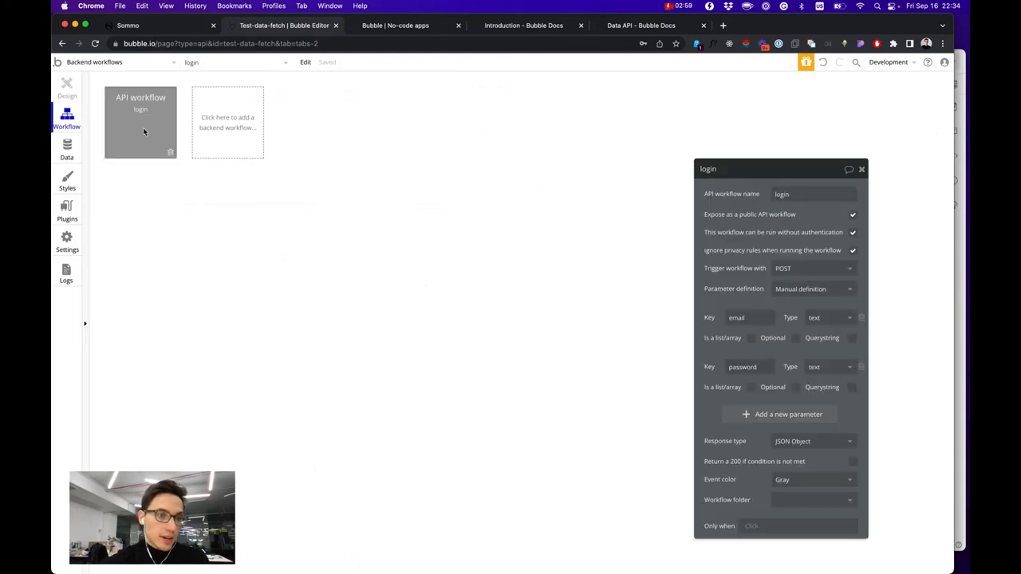
Inspect the login workflow's Log the user in step using email and password parameters
left_click(141, 120)
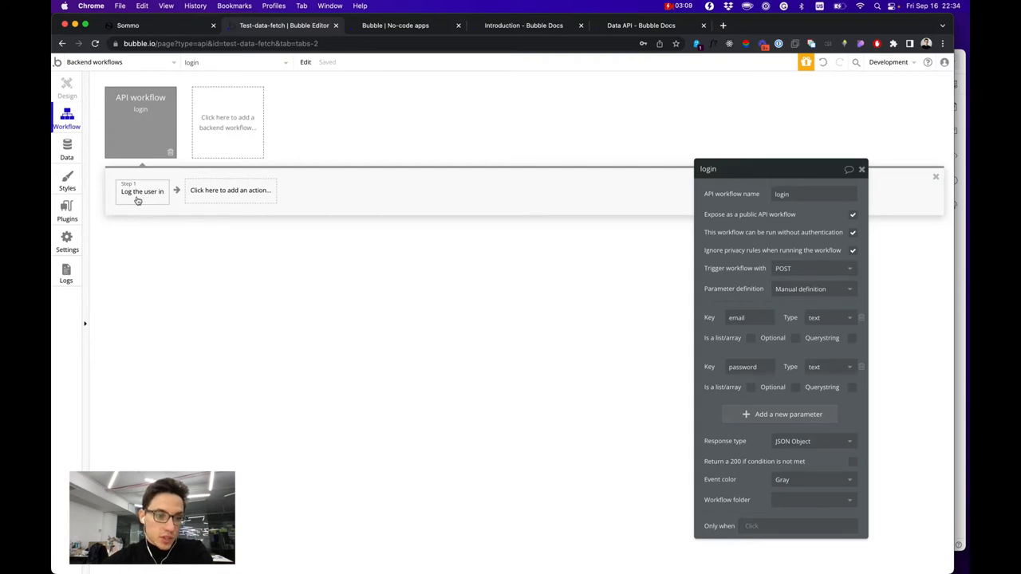
left_click(142, 192)
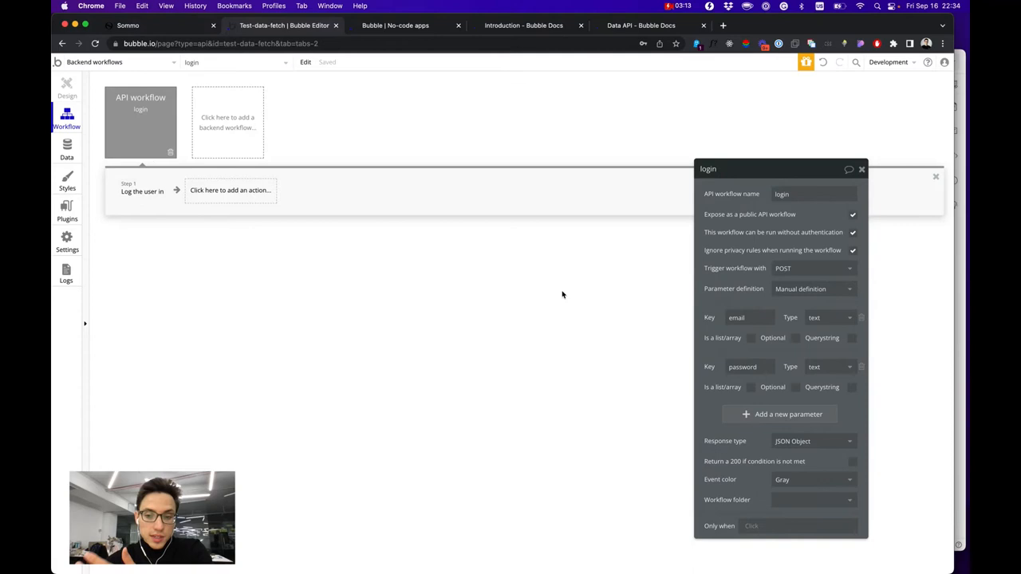
mouse_move(411, 241)
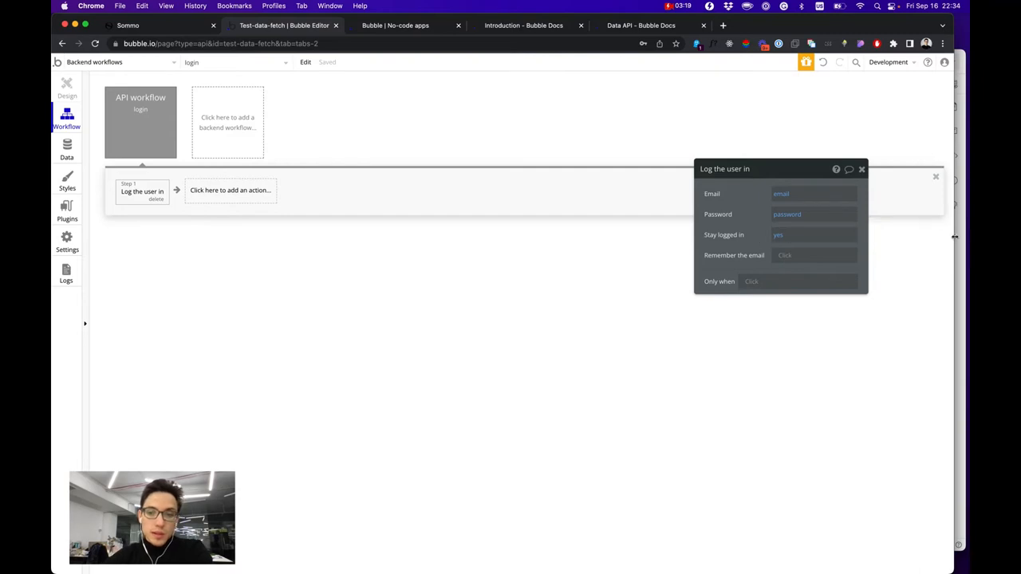
left_click(861, 170)
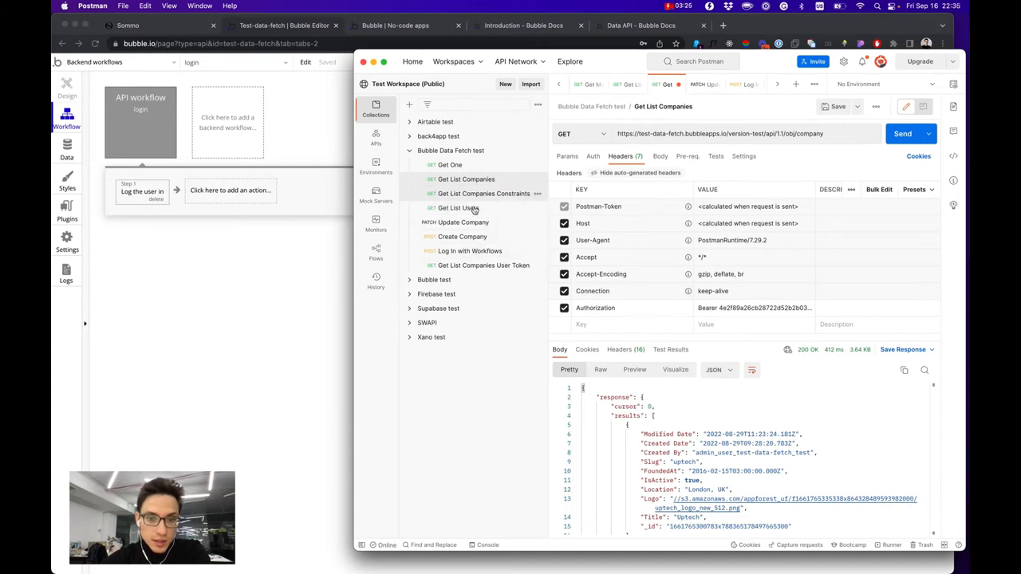
Run the Log In with Workflows request and select the returned user token
left_click(470, 250)
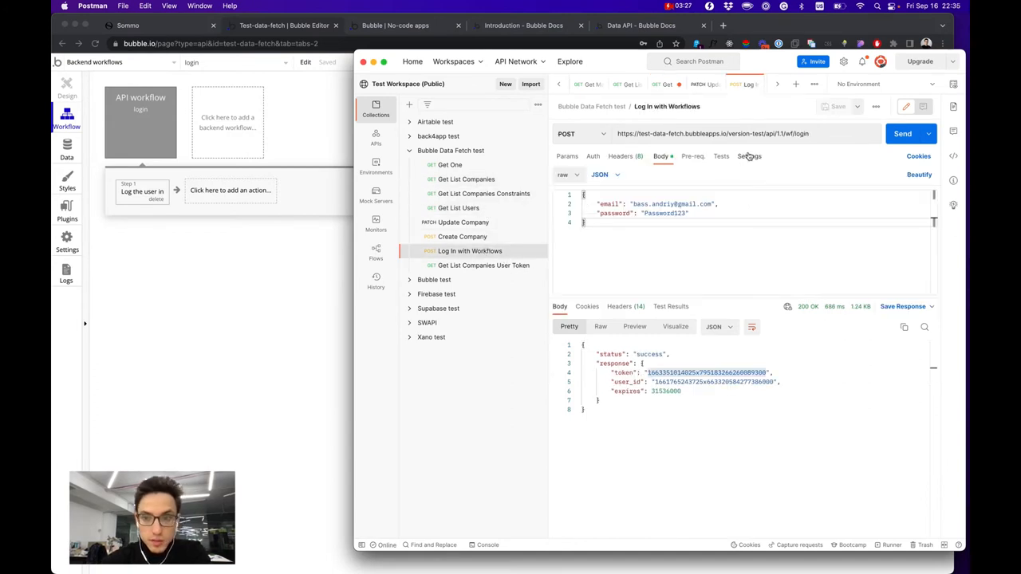
double_click(800, 134)
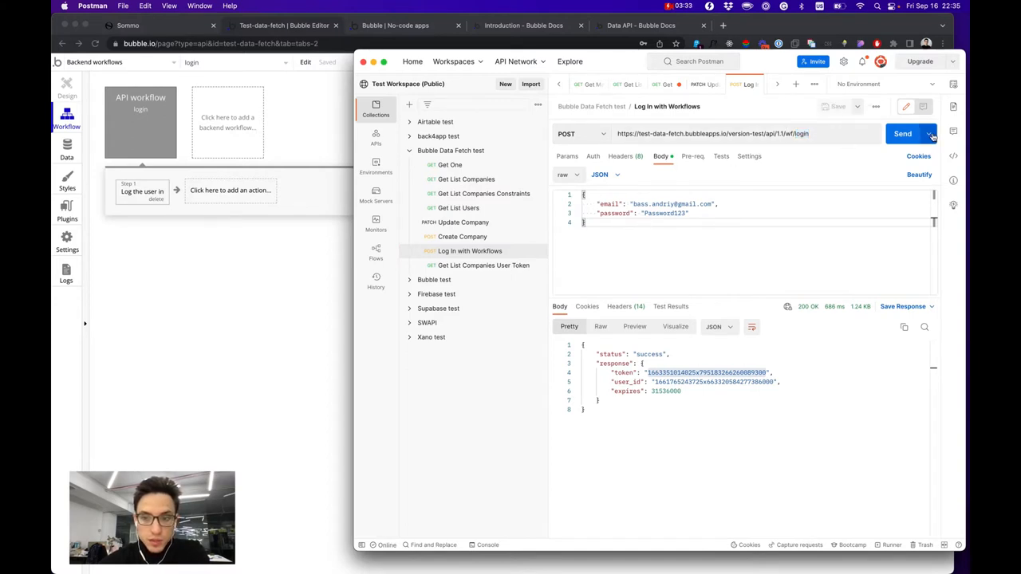
left_click(902, 133)
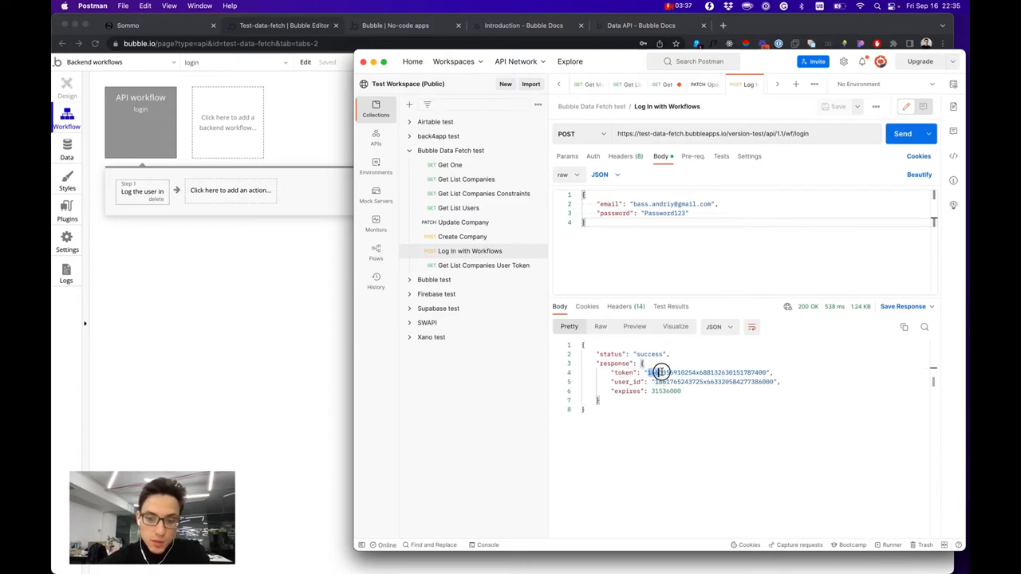
left_click_drag(658, 373, 762, 372)
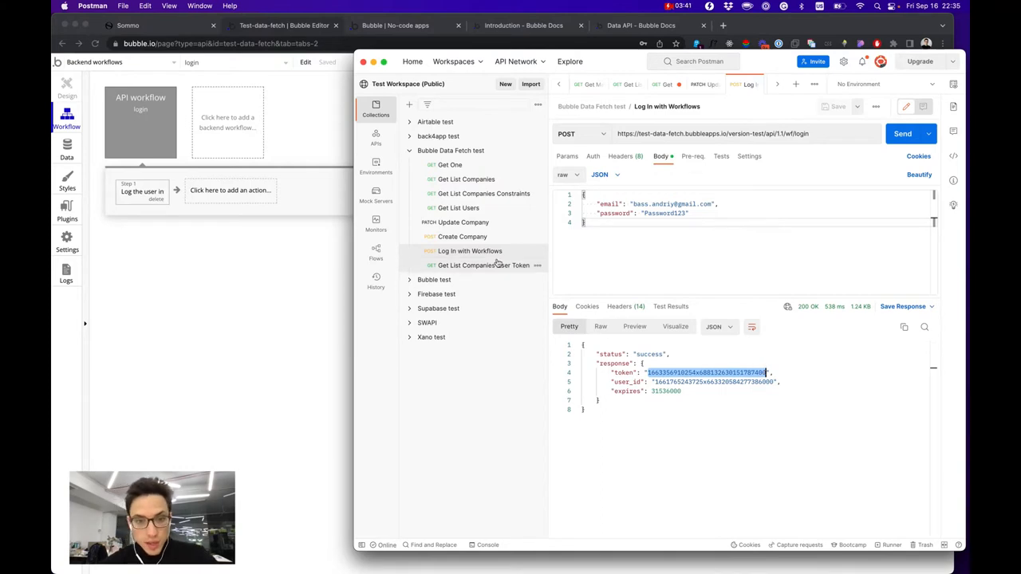
Replace Get List Companies' Bearer token with the new user token and resend
left_click(466, 179)
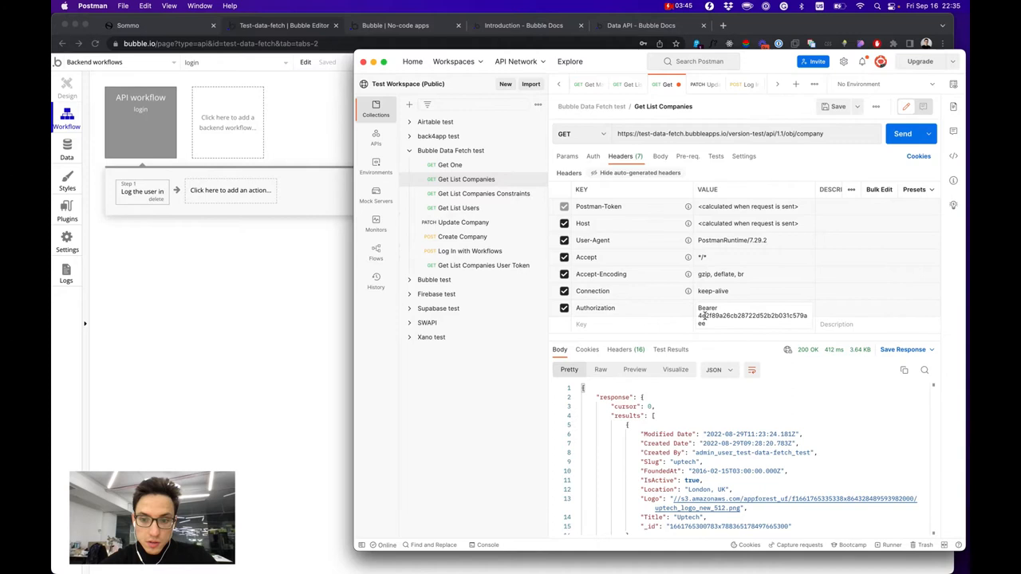
double_click(734, 315)
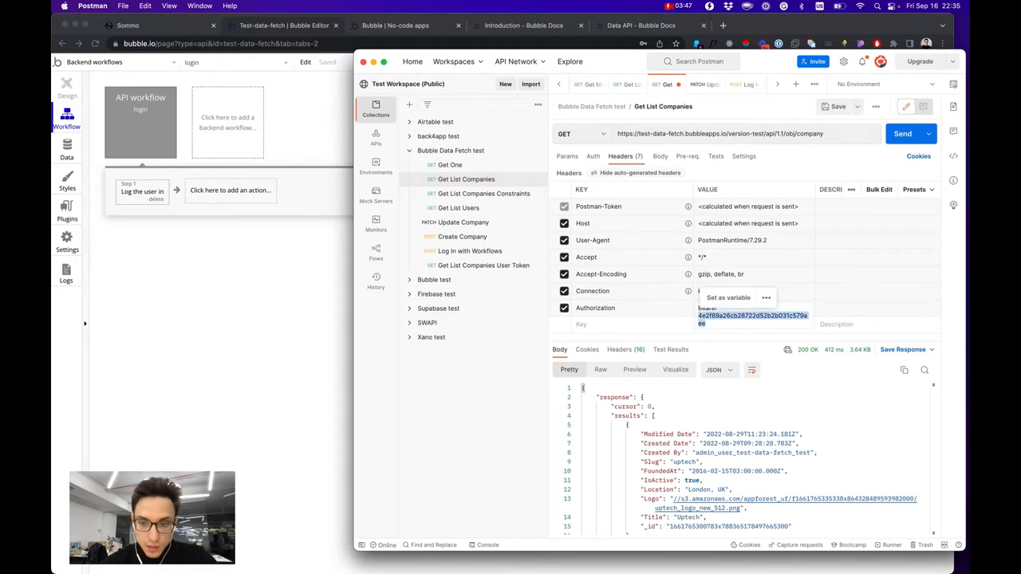
left_click(902, 133)
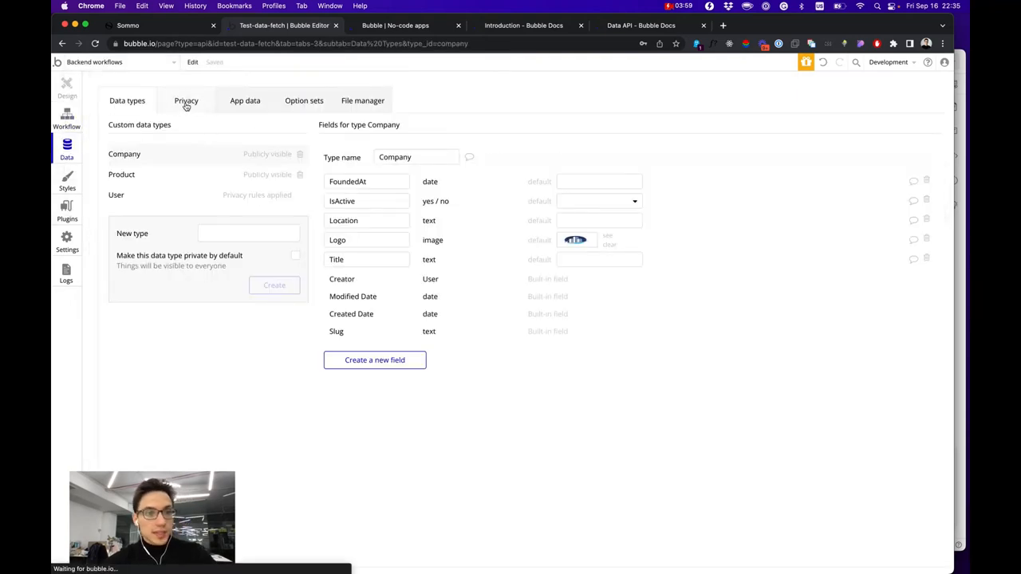
Create a Company privacy rule named 'new' whose When condition starts with Current User's Company
left_click(186, 101)
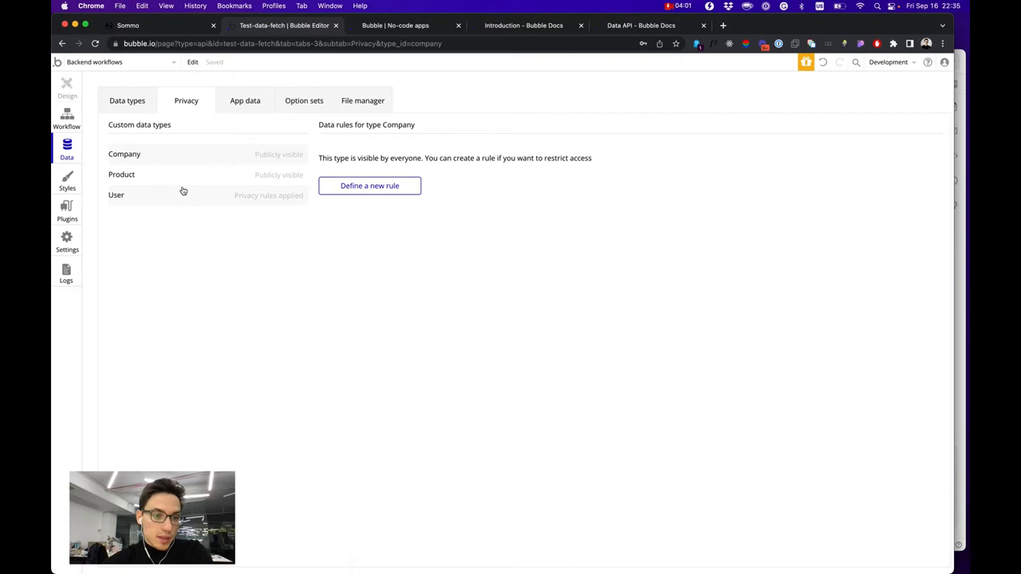
left_click(370, 185)
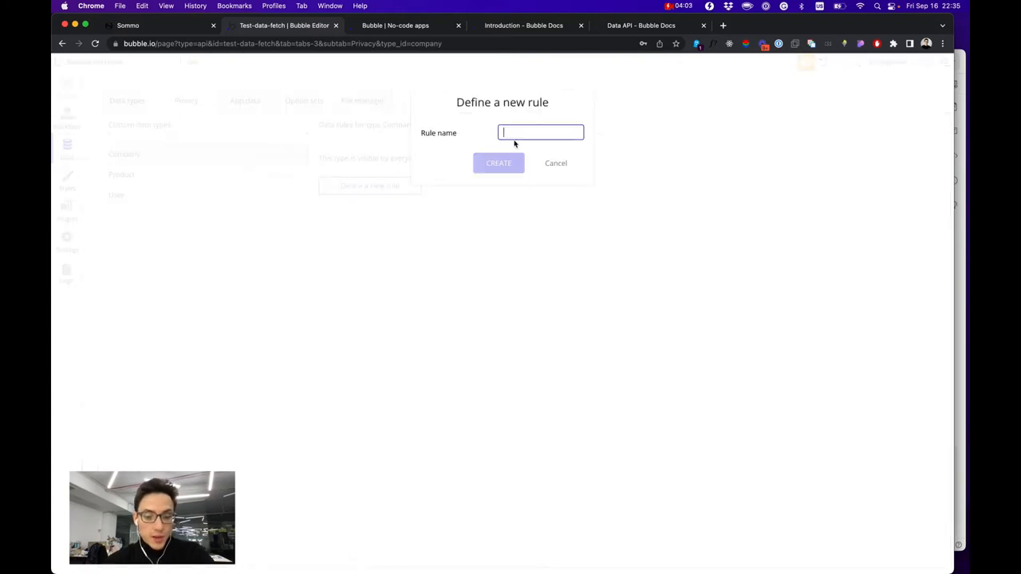
type("new")
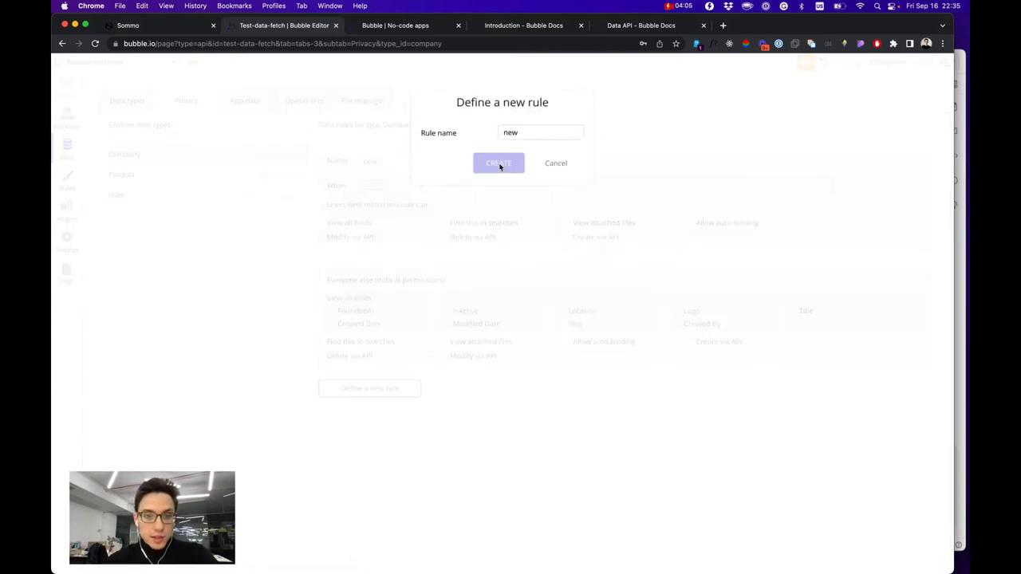
left_click(498, 163)
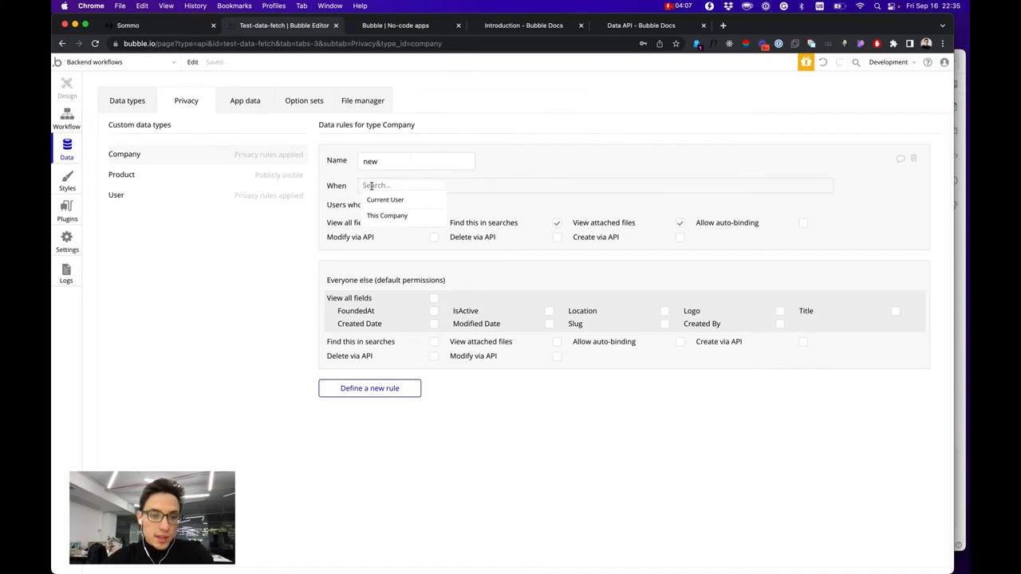
left_click(385, 199)
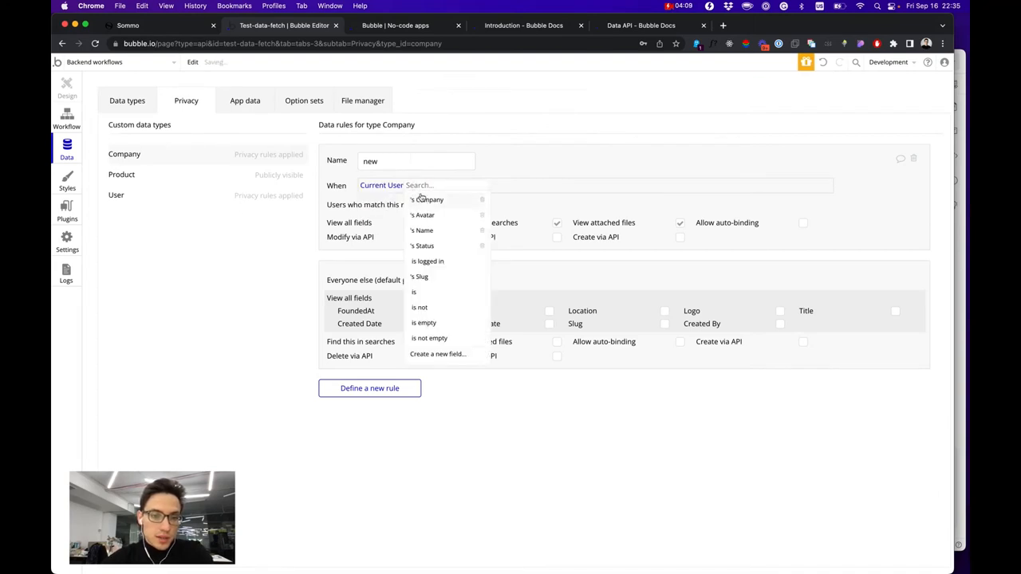
left_click(429, 200)
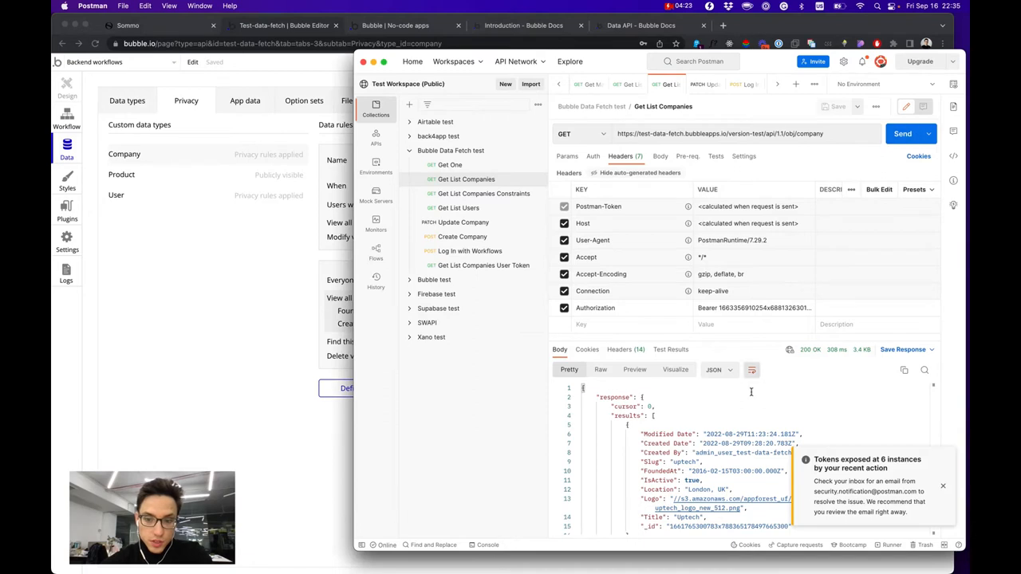
Resend Get List Companies with the user token and confirm only 'No Code No Problem 123' returns
scroll("down", 3)
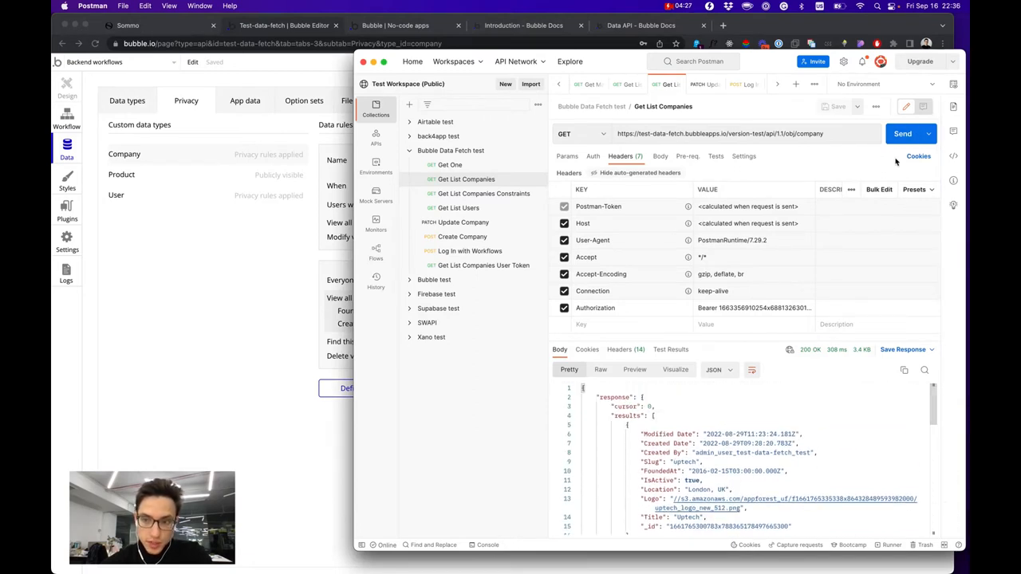
left_click(902, 134)
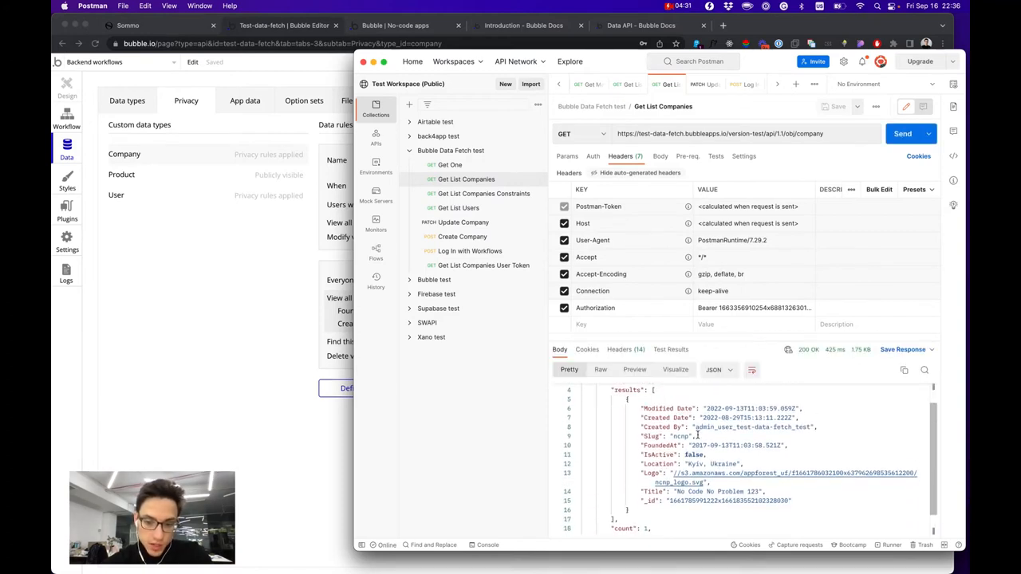
double_click(718, 491)
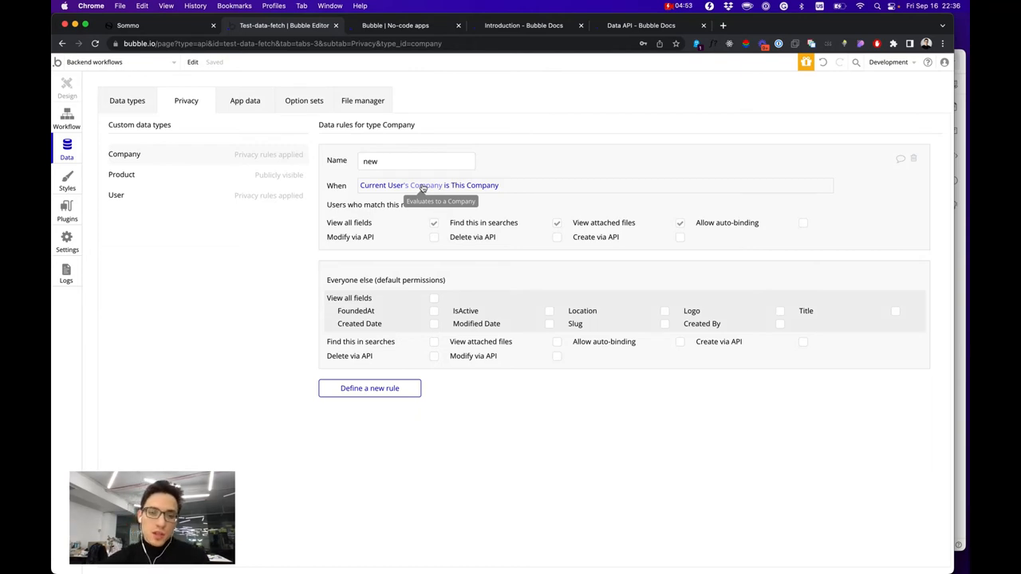
mouse_move(262, 220)
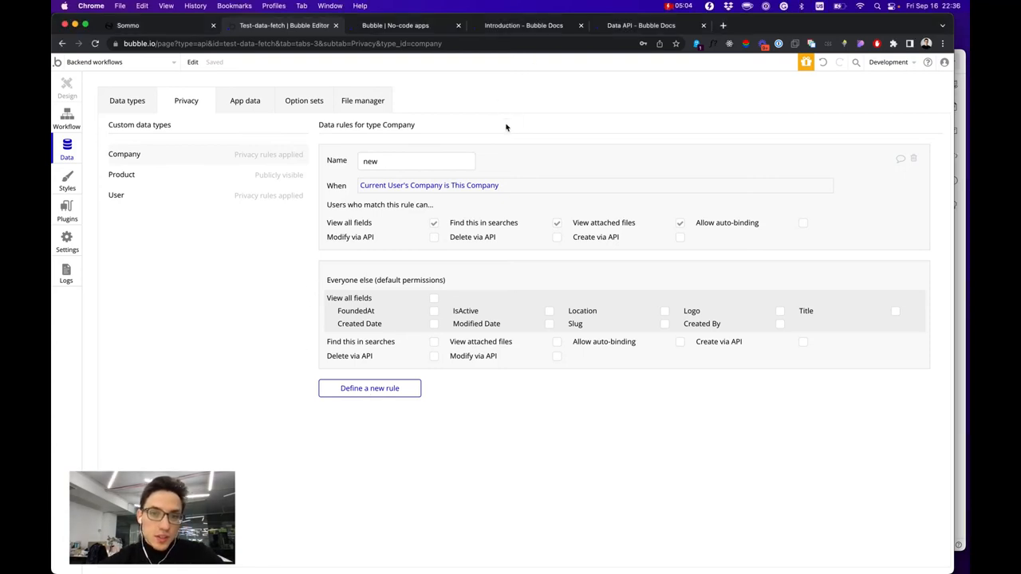
Switch to the Data API - Bubble Docs tab
left_click(640, 24)
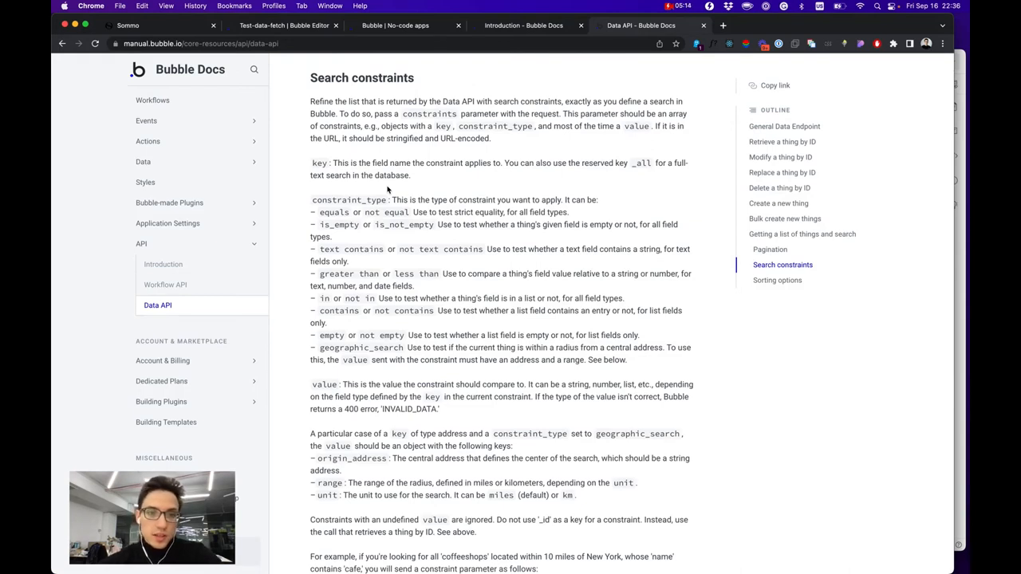
Read the Data API Search constraints, covering constraint types such as equals and text contains
left_click_drag(310, 77, 402, 162)
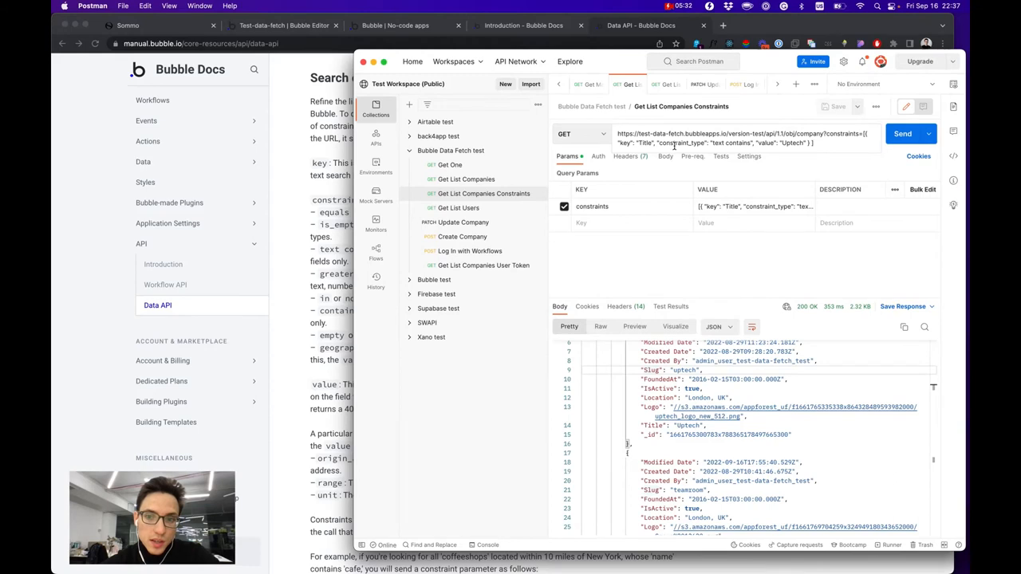
mouse_move(780, 154)
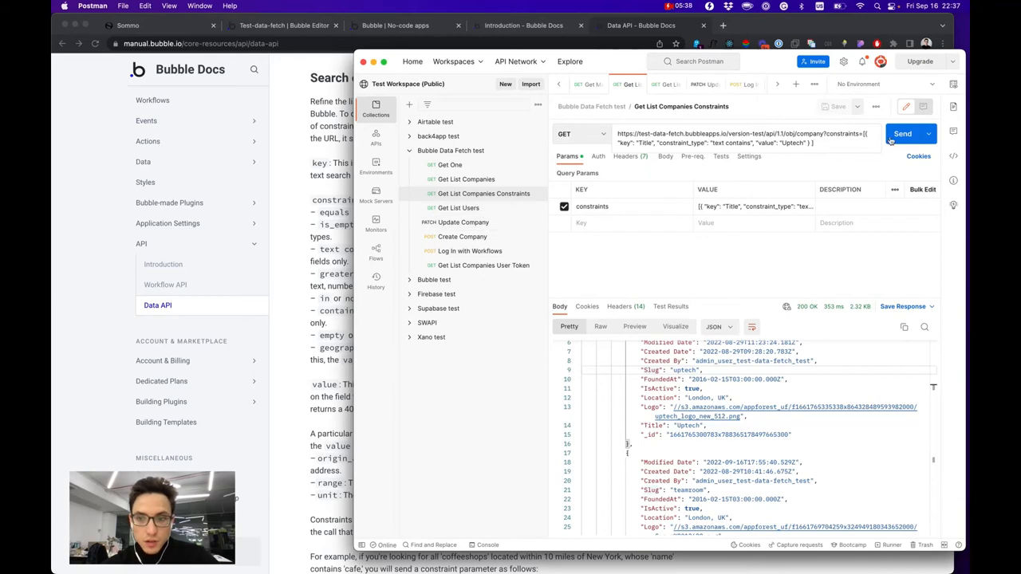
Send the Uptech title-contains company search, then remove the Company privacy rule in Bubble
left_click(902, 134)
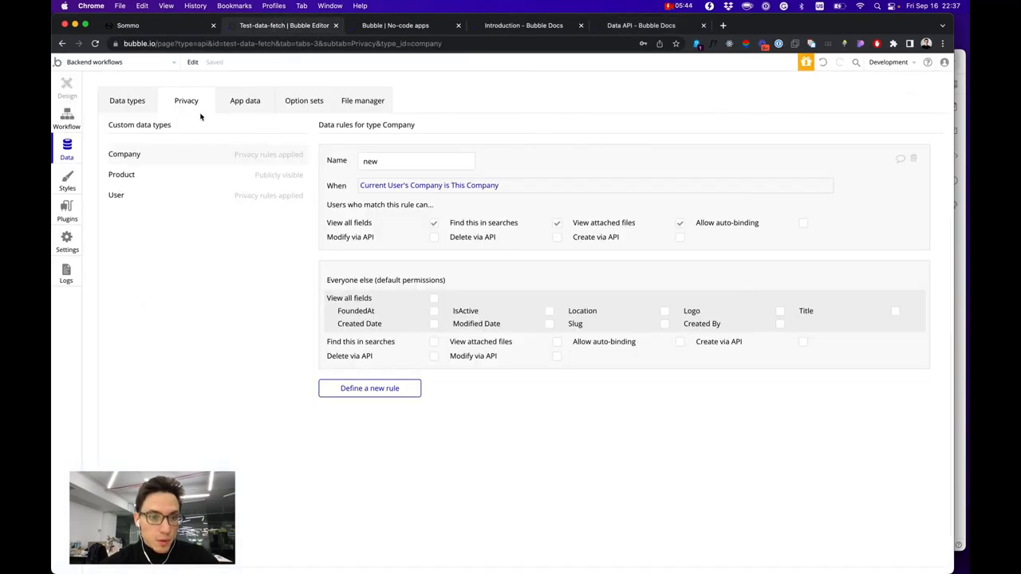
left_click(914, 158)
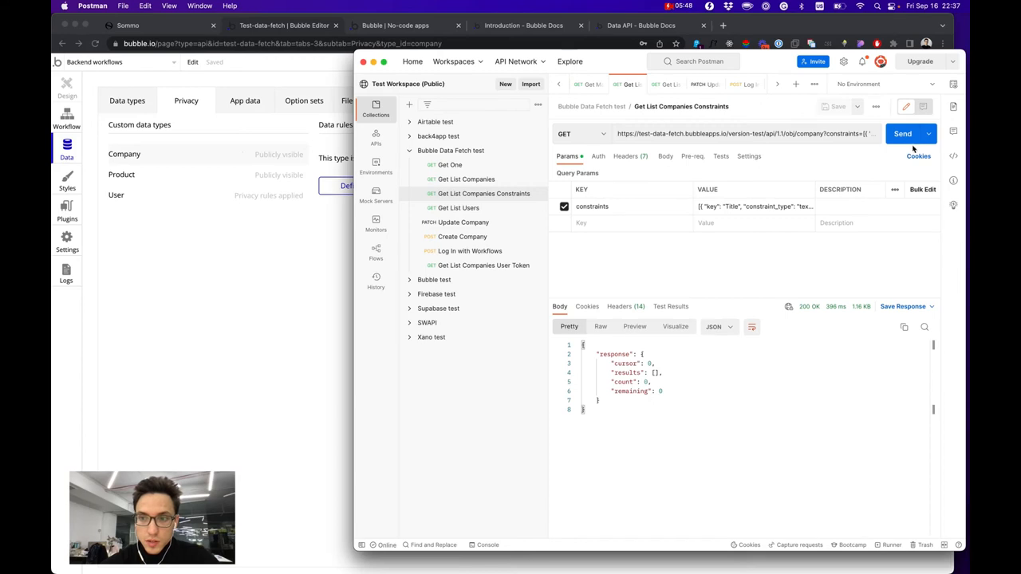
Resend the Uptech-constrained search to get Uptech companies back, then view Bubble's Company records
left_click(902, 134)
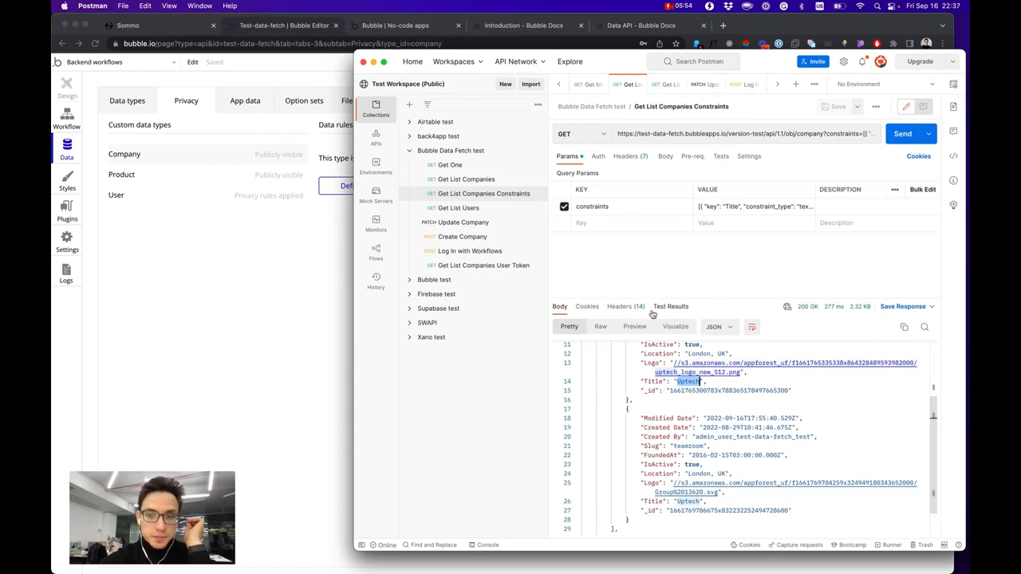
left_click(827, 146)
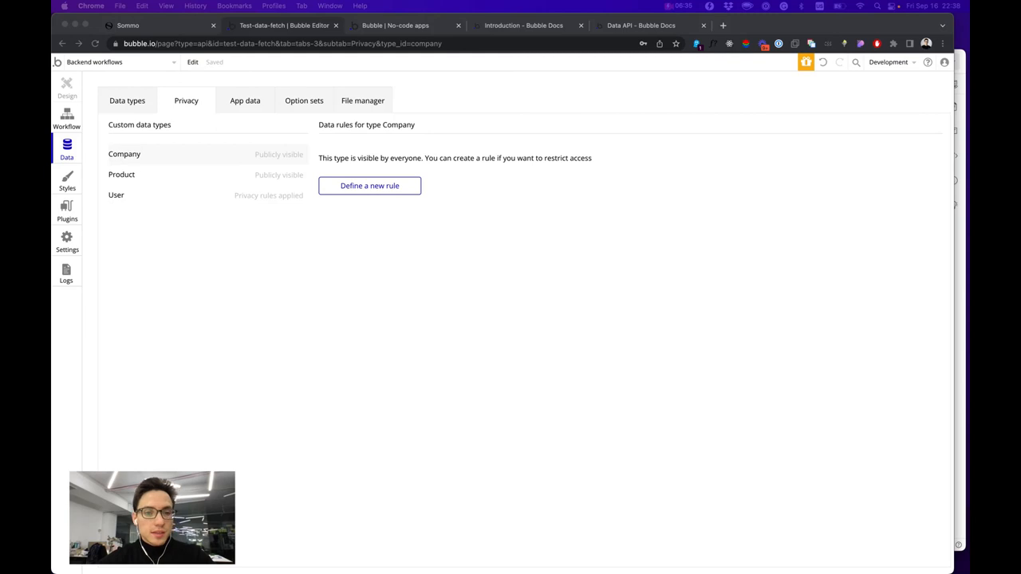
left_click(245, 101)
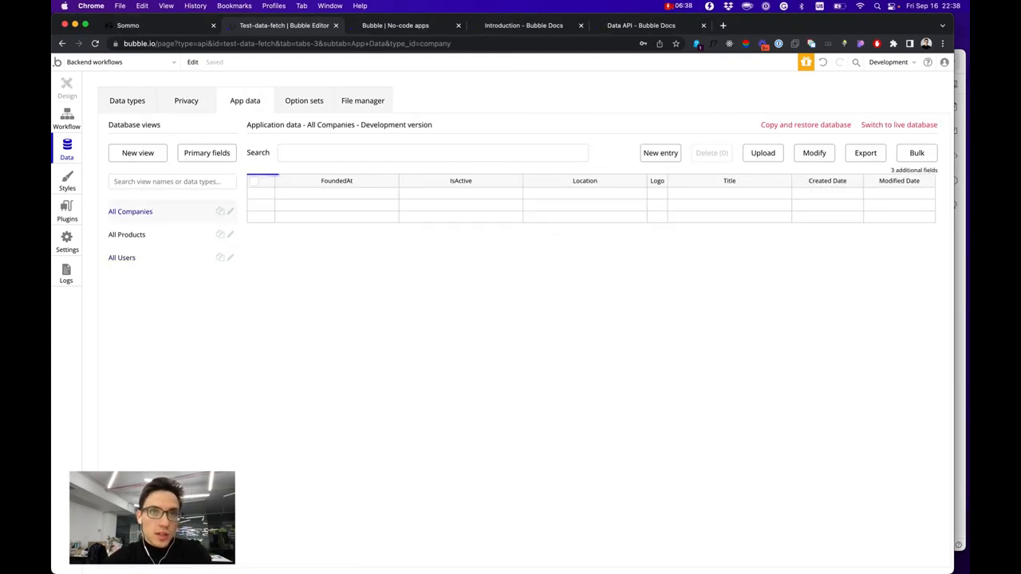